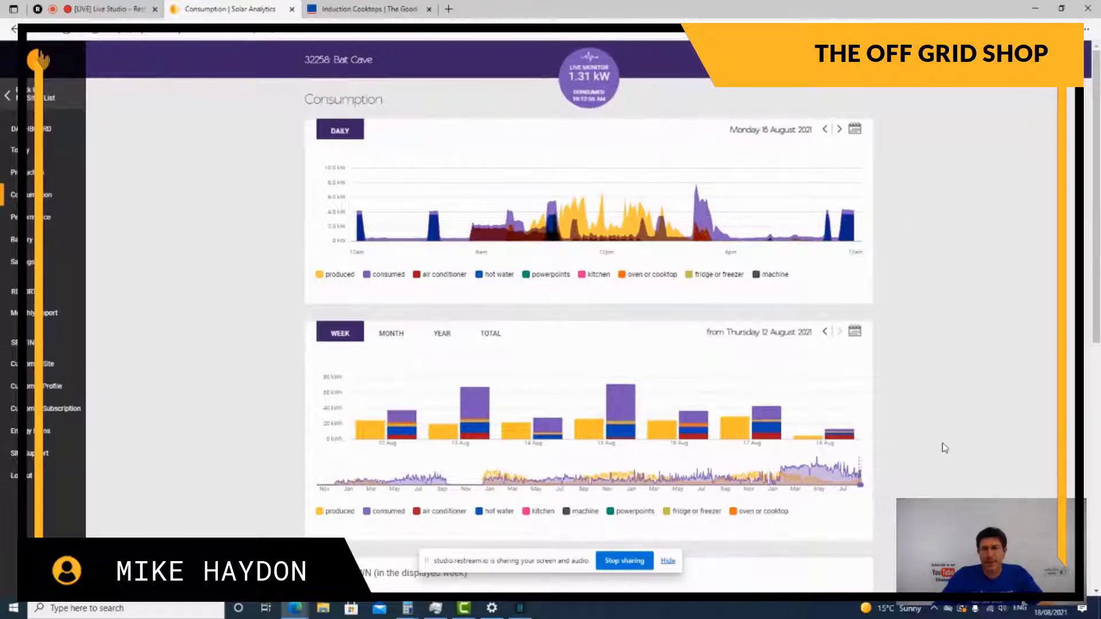
mouse_move(815, 317)
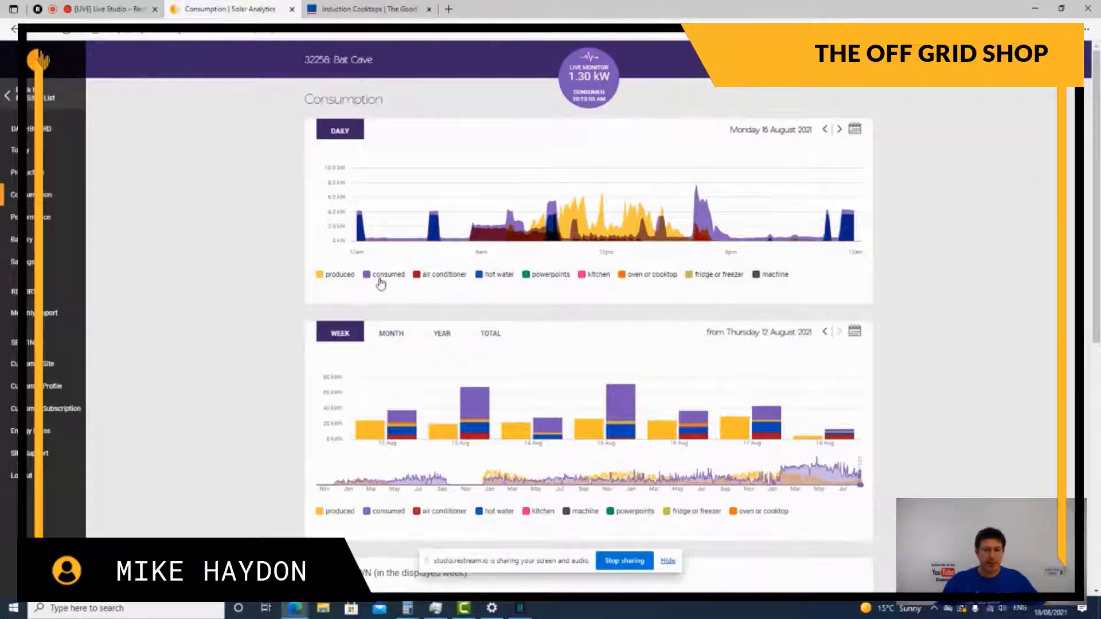
Hide the consumed and hot water series from the daily chart.
click(366, 274)
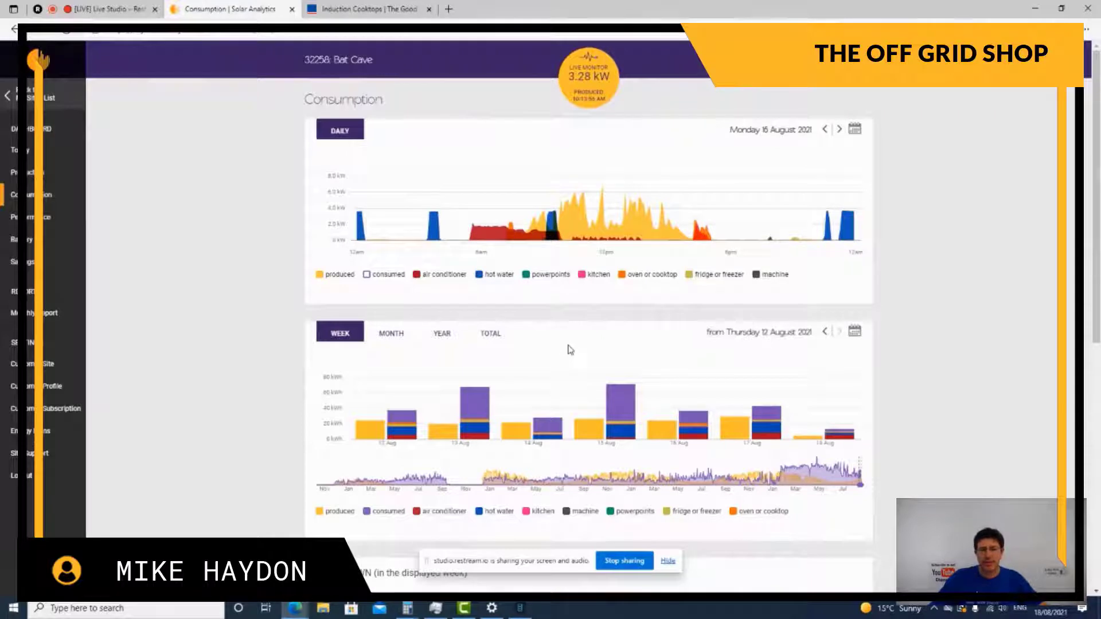
mouse_move(579, 333)
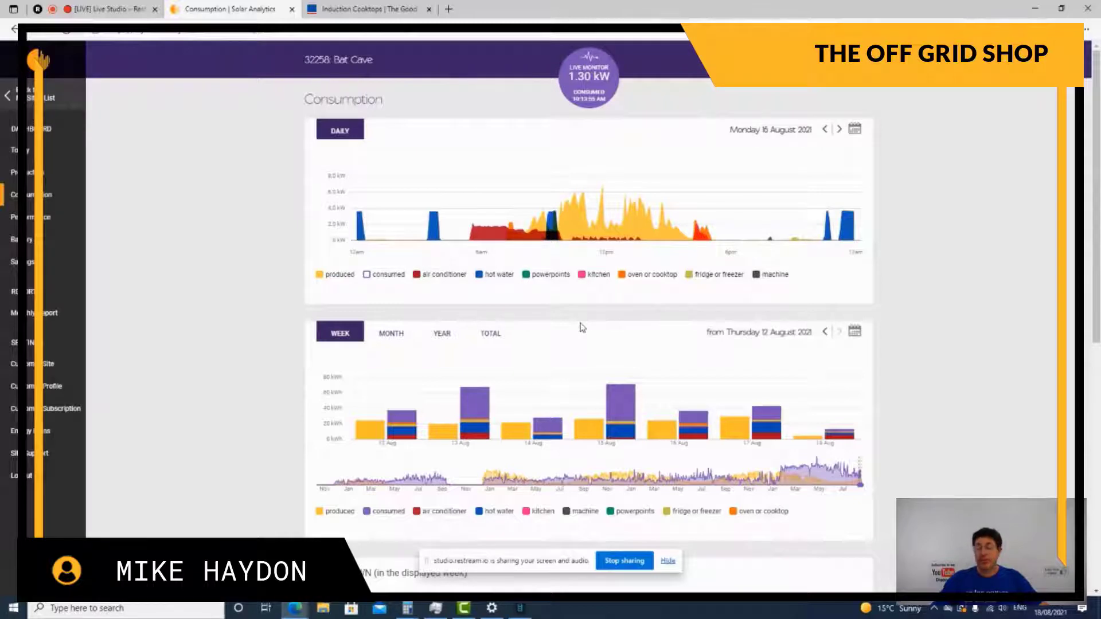
mouse_move(645, 311)
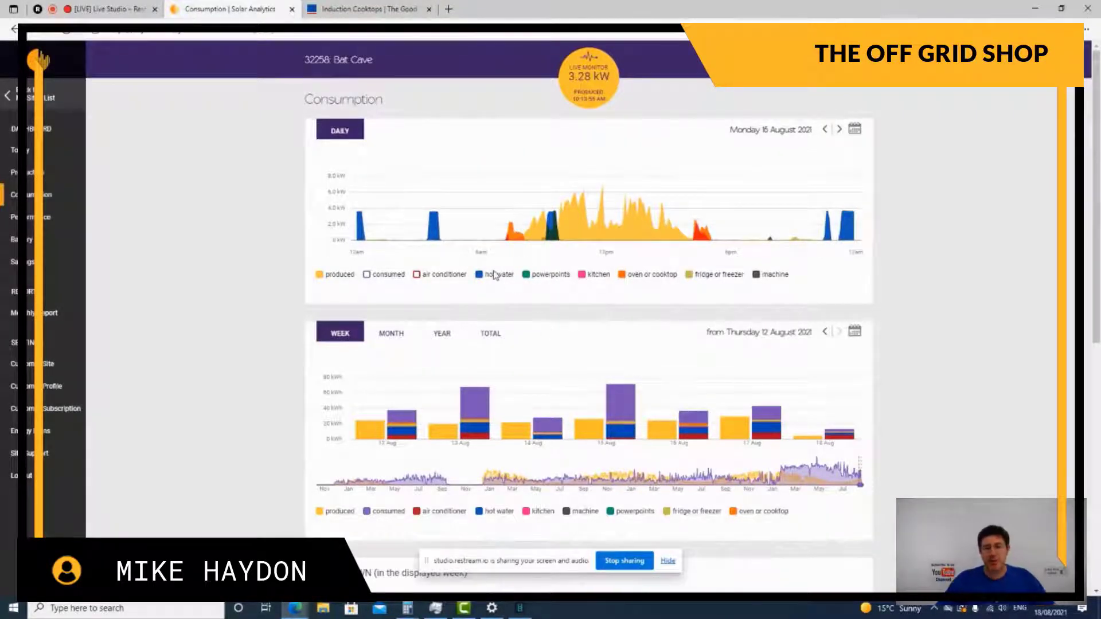
click(480, 275)
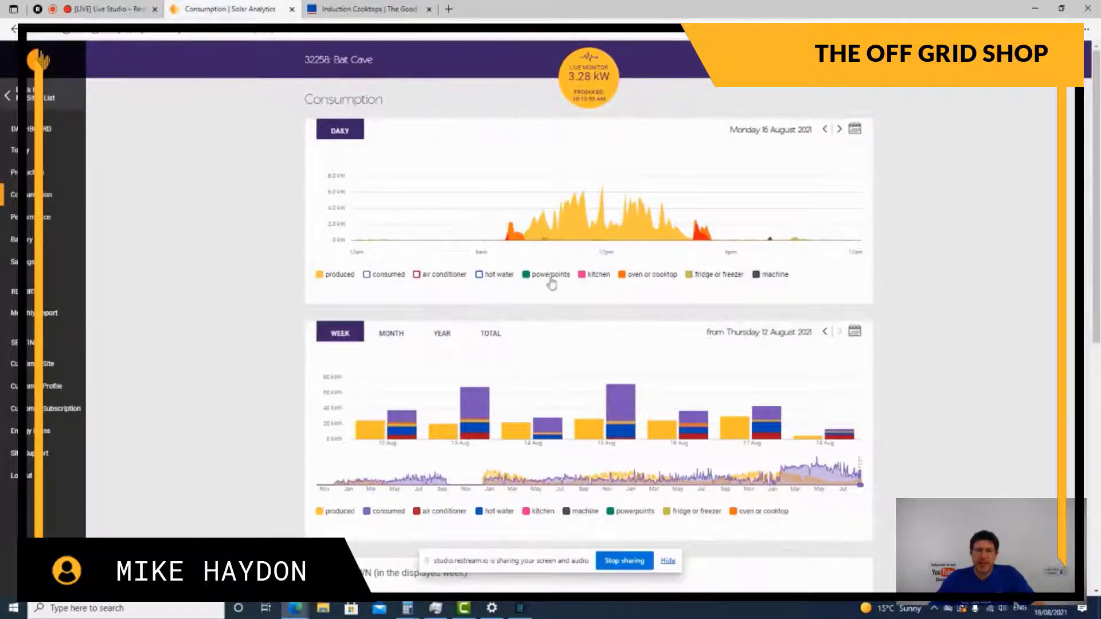
mouse_move(769, 244)
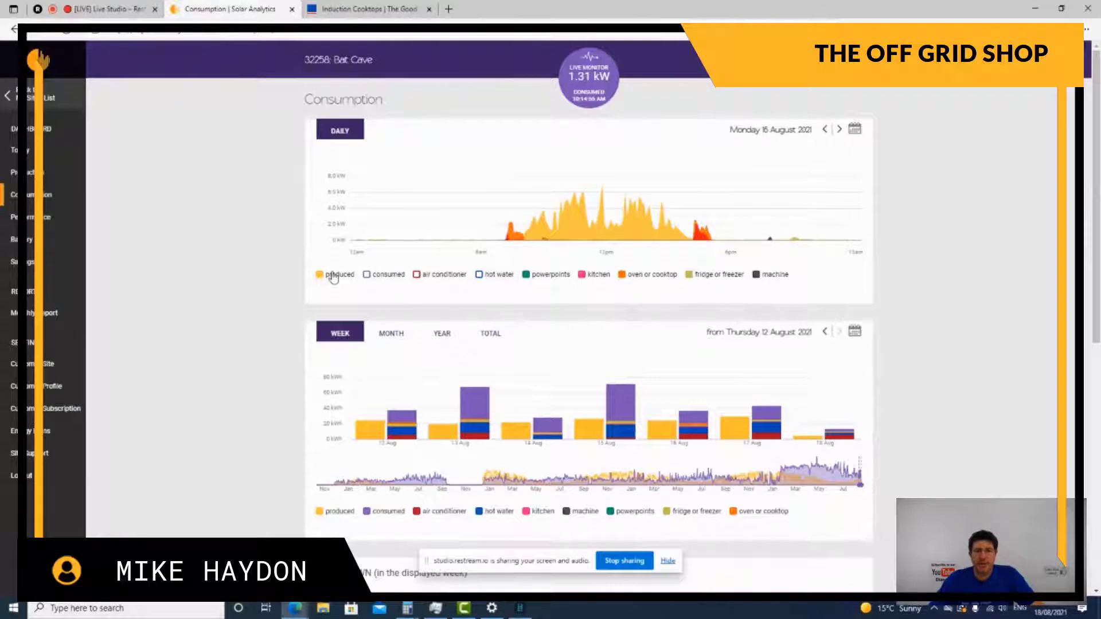
click(320, 274)
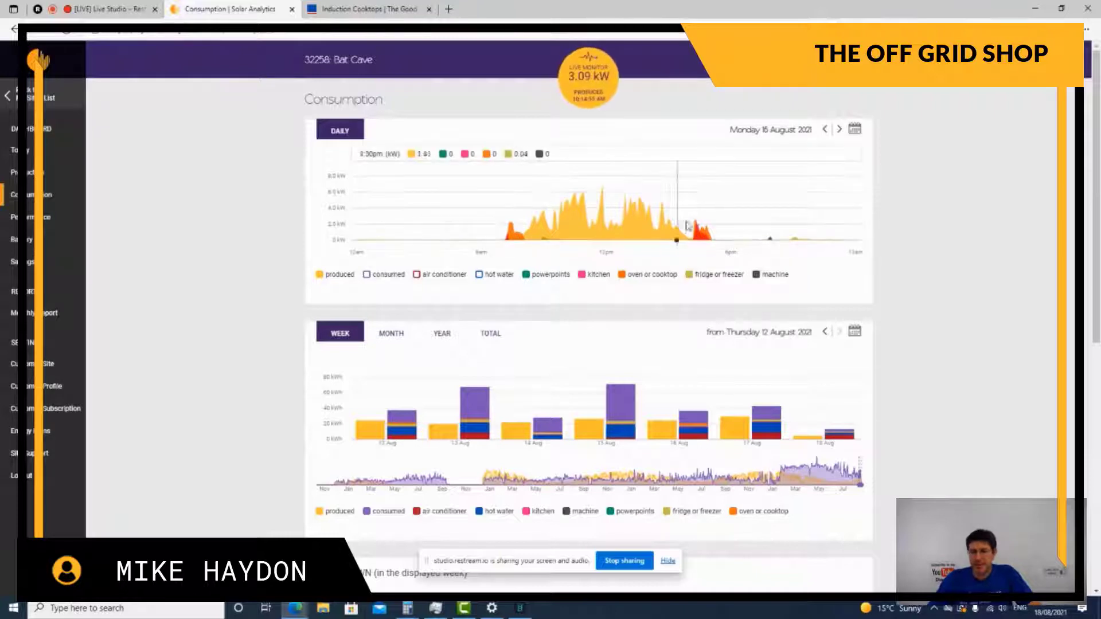
mouse_move(526, 252)
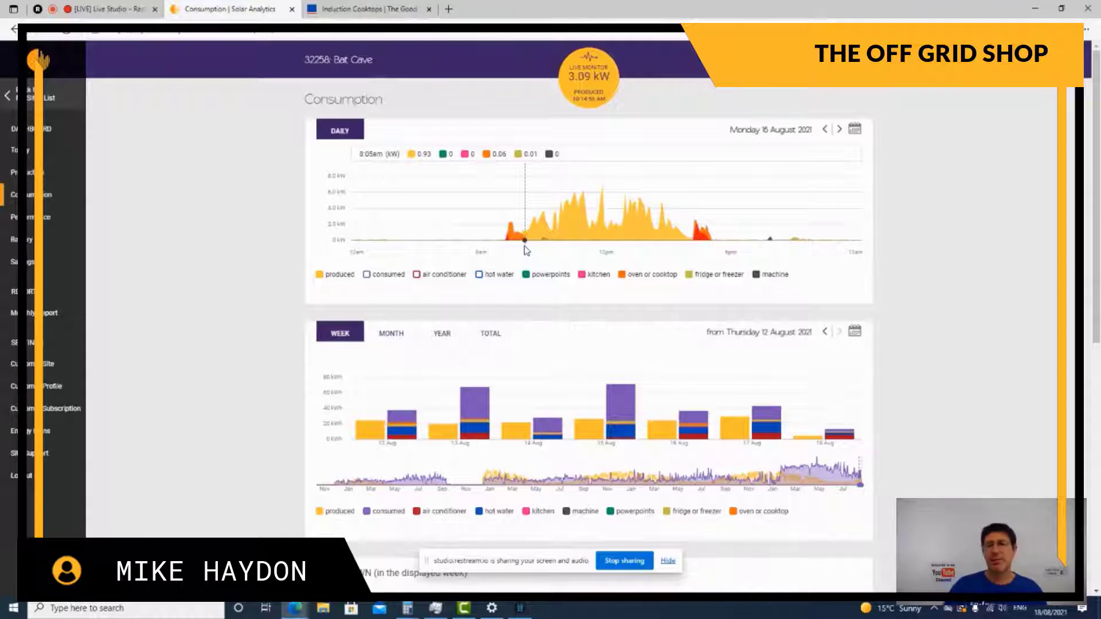
mouse_move(649, 242)
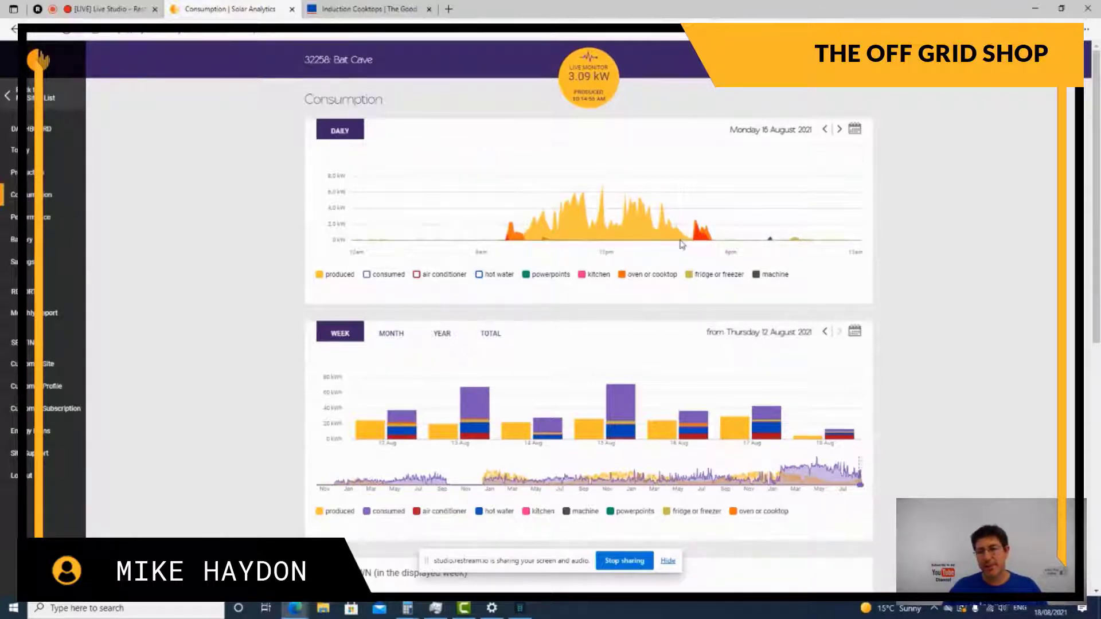
mouse_move(681, 242)
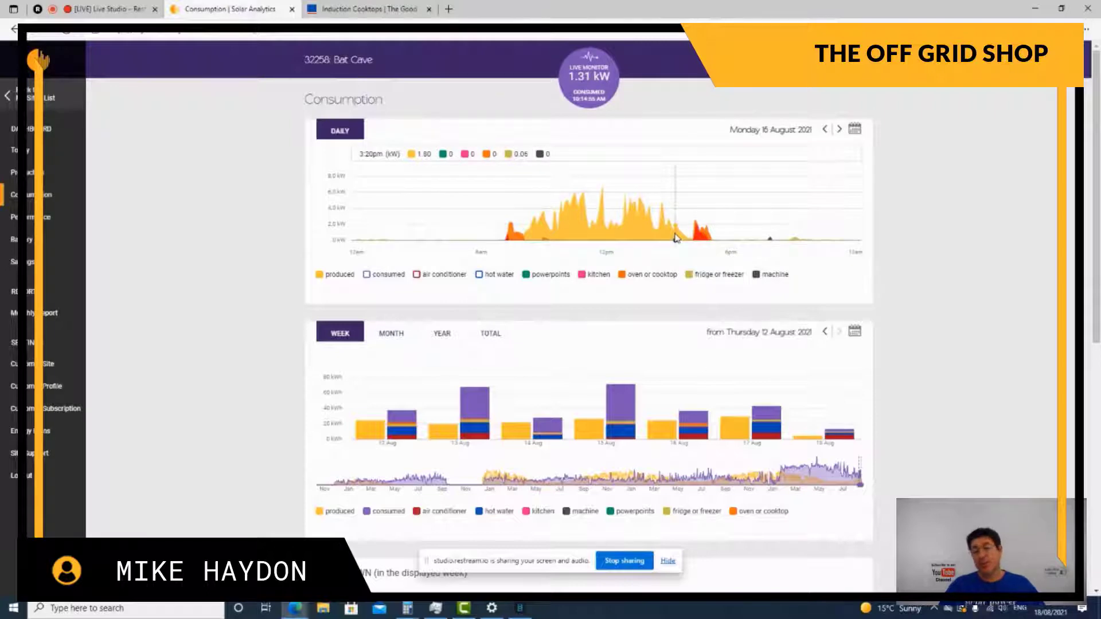
mouse_move(682, 242)
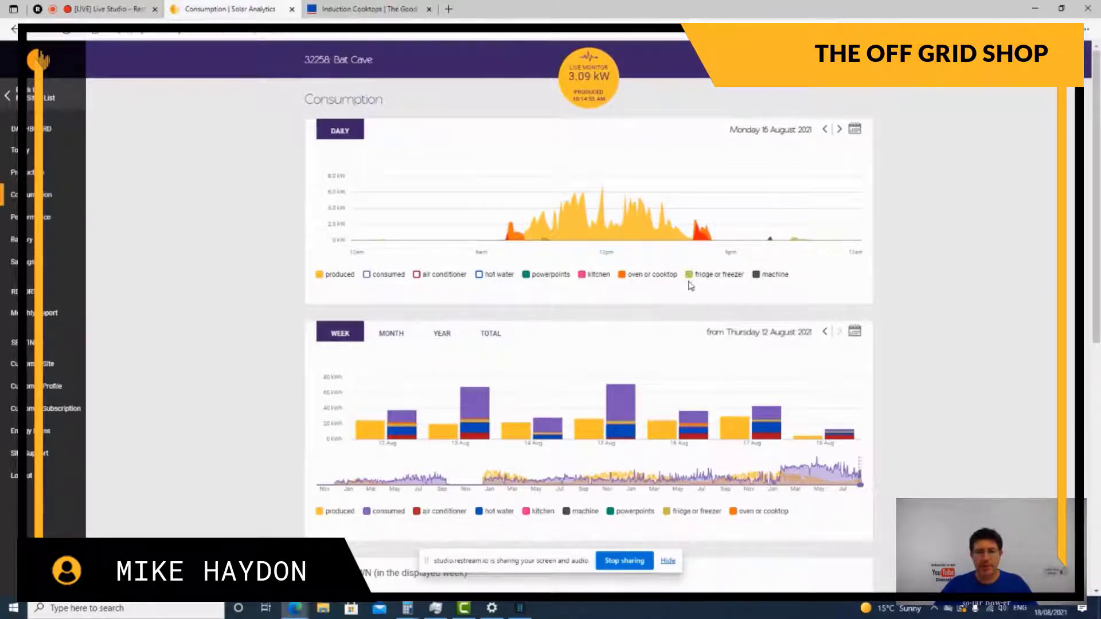
Hide the produced series and step the daily chart back to Friday 13 August.
click(319, 274)
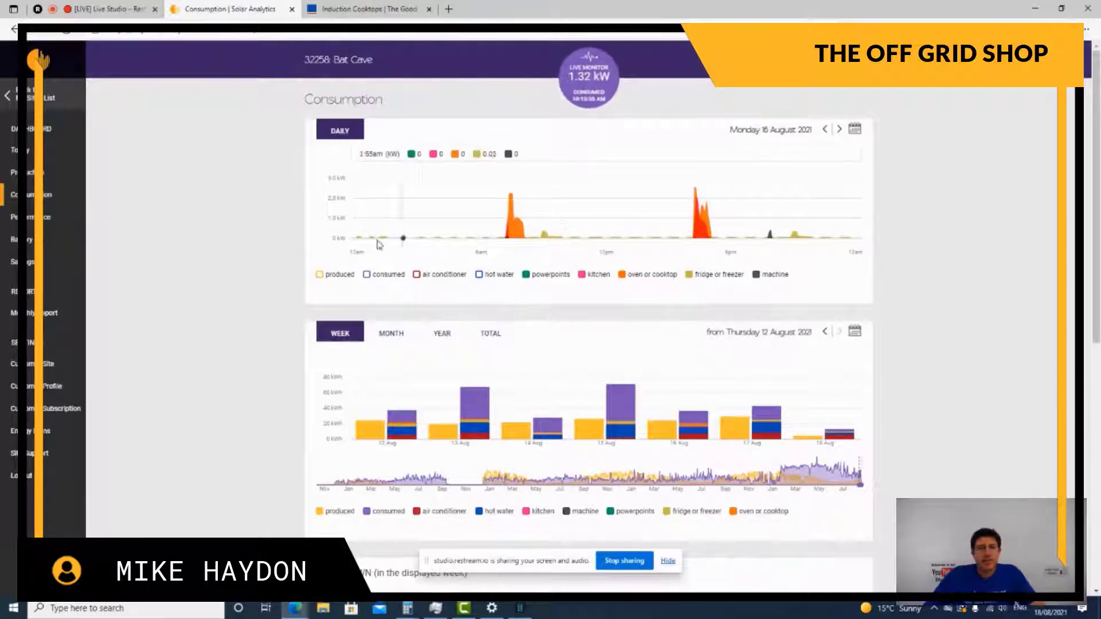
mouse_move(539, 242)
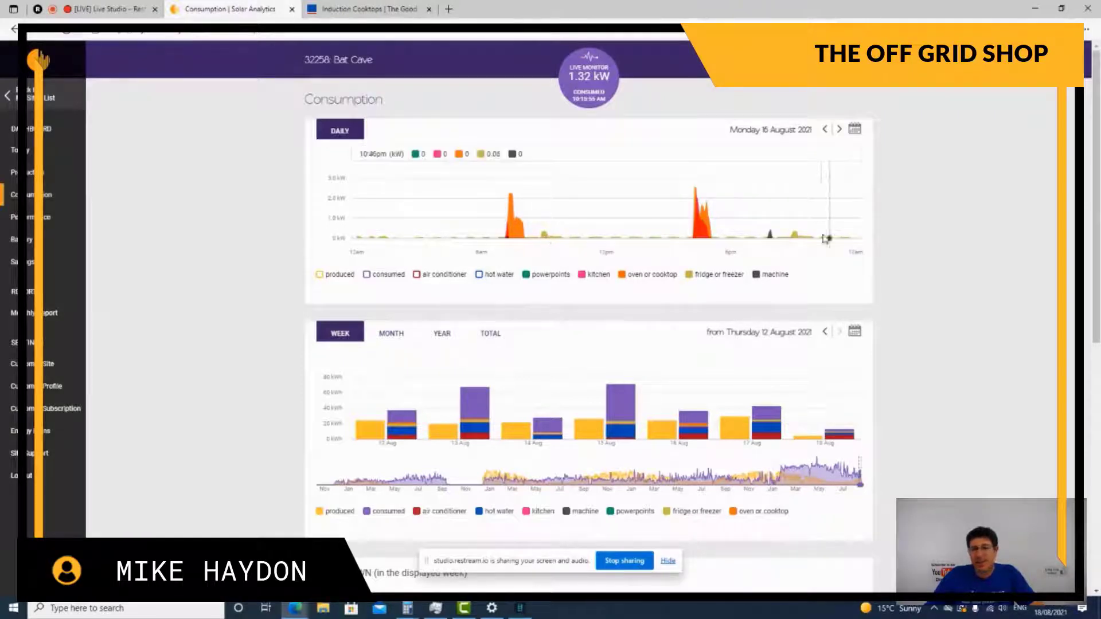
mouse_move(799, 242)
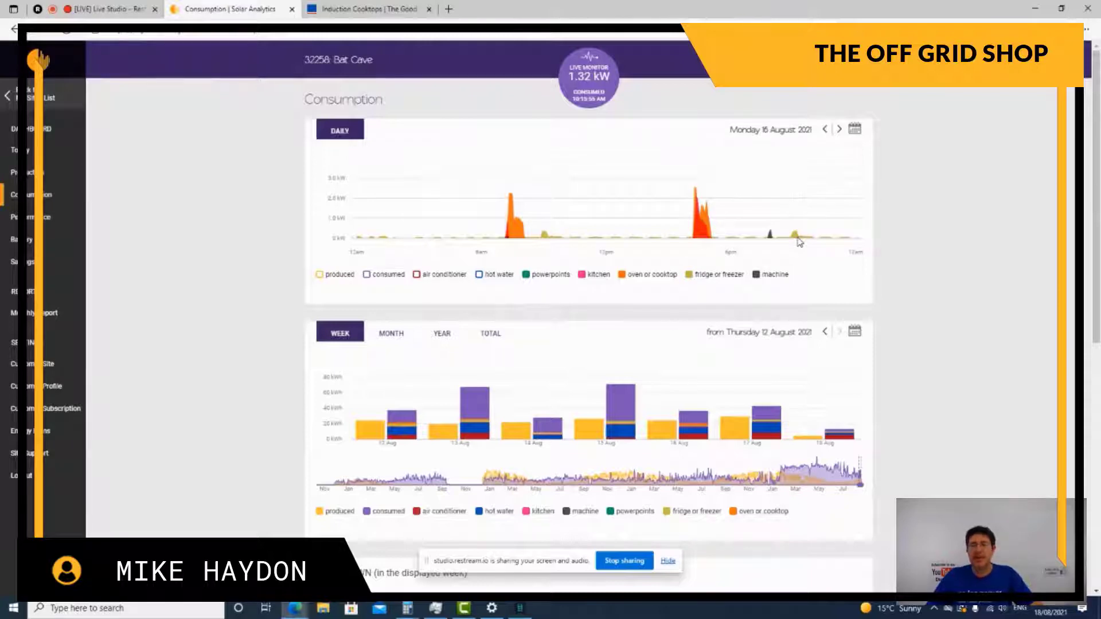
mouse_move(797, 238)
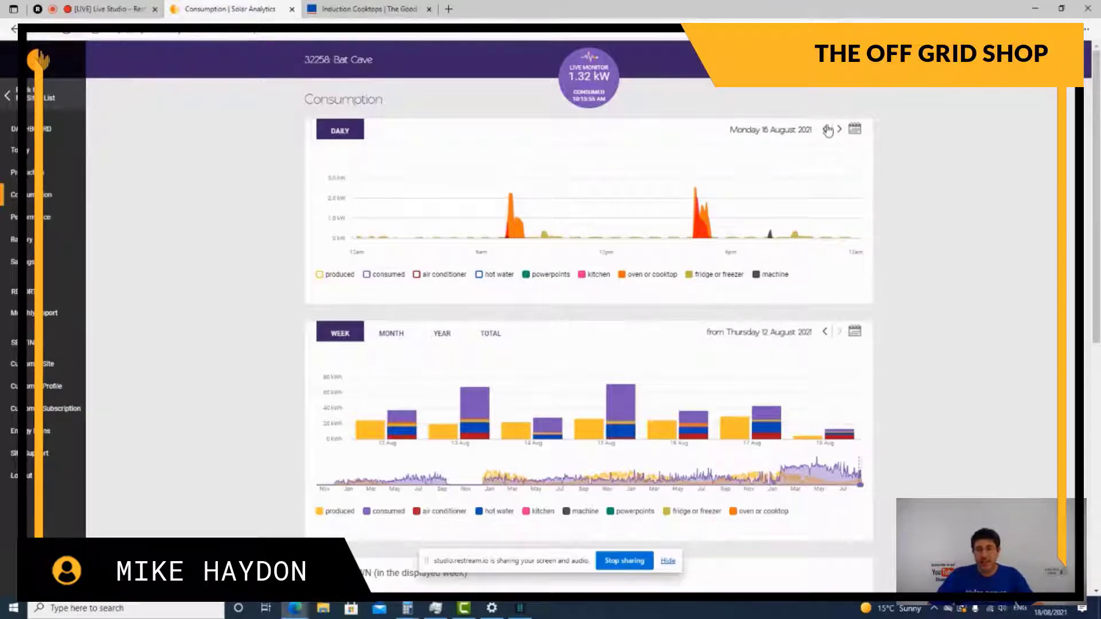
click(825, 130)
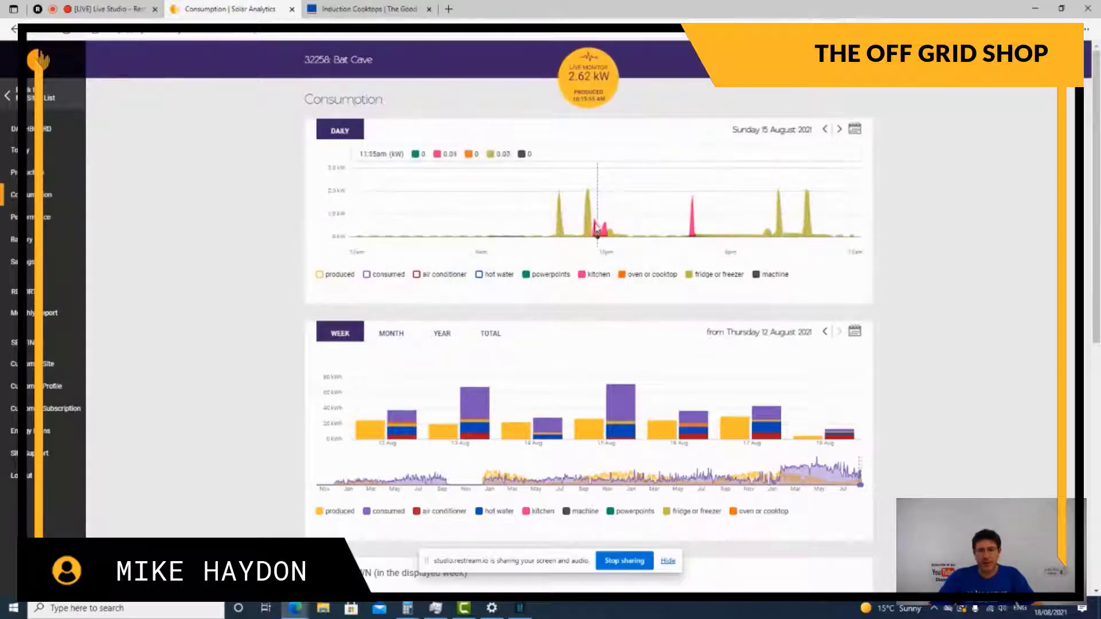
mouse_move(588, 229)
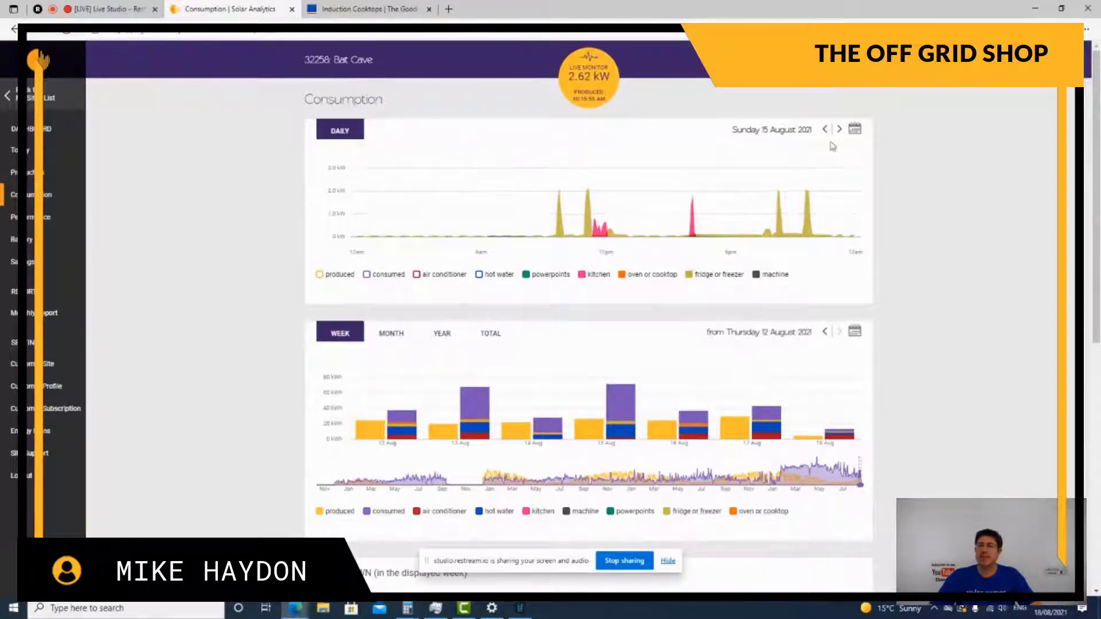
click(825, 130)
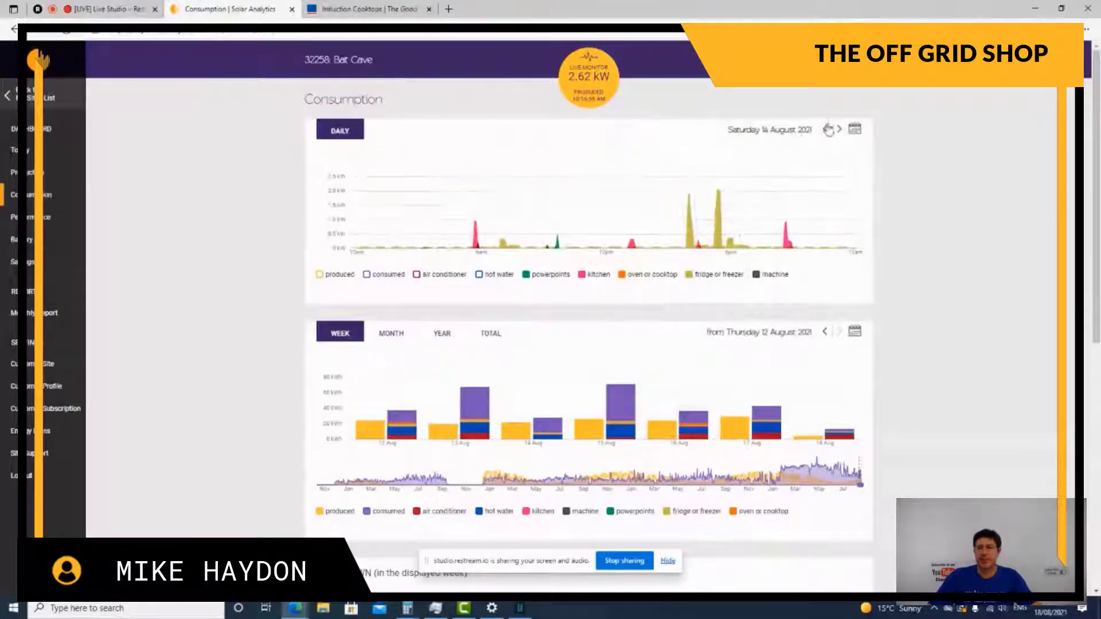
click(824, 130)
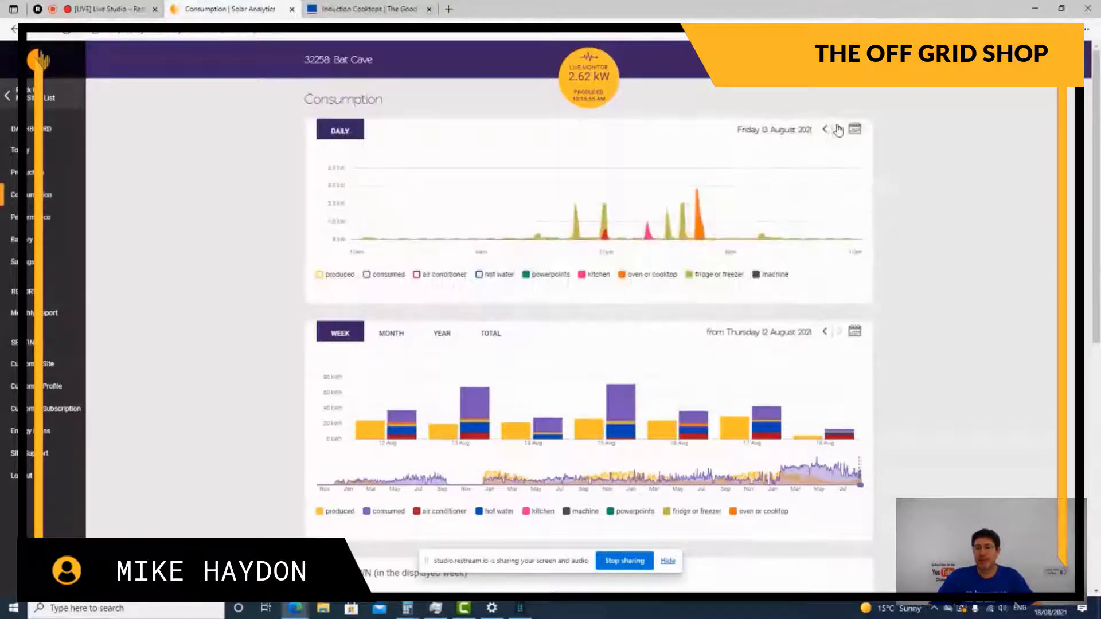
Step the daily chart forward to Tuesday 17 August, then back to Monday 16 August.
click(838, 130)
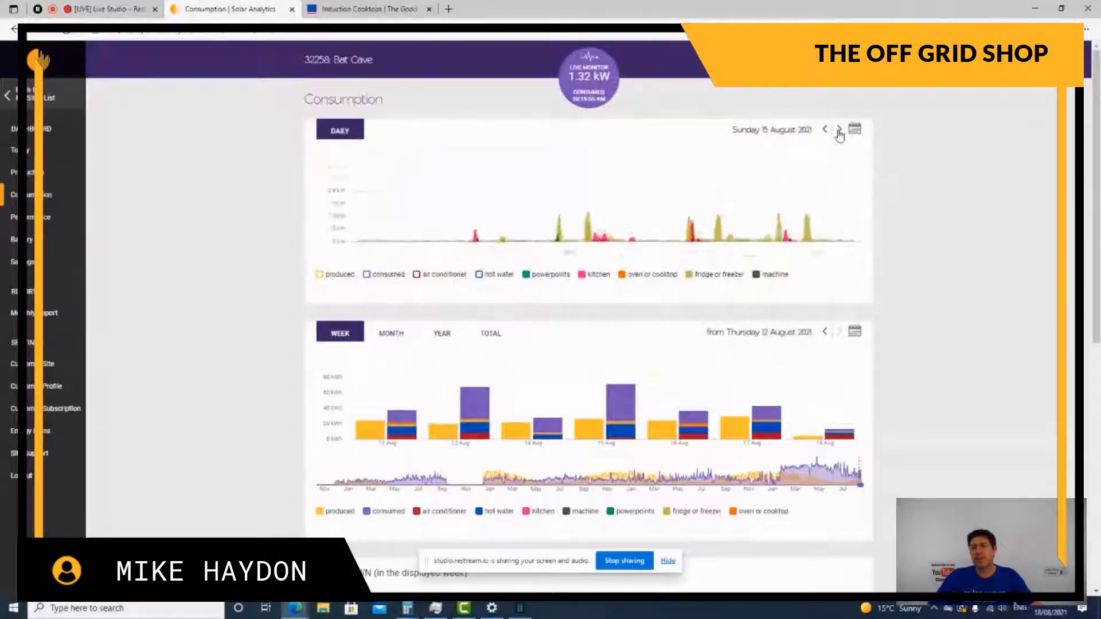
click(840, 129)
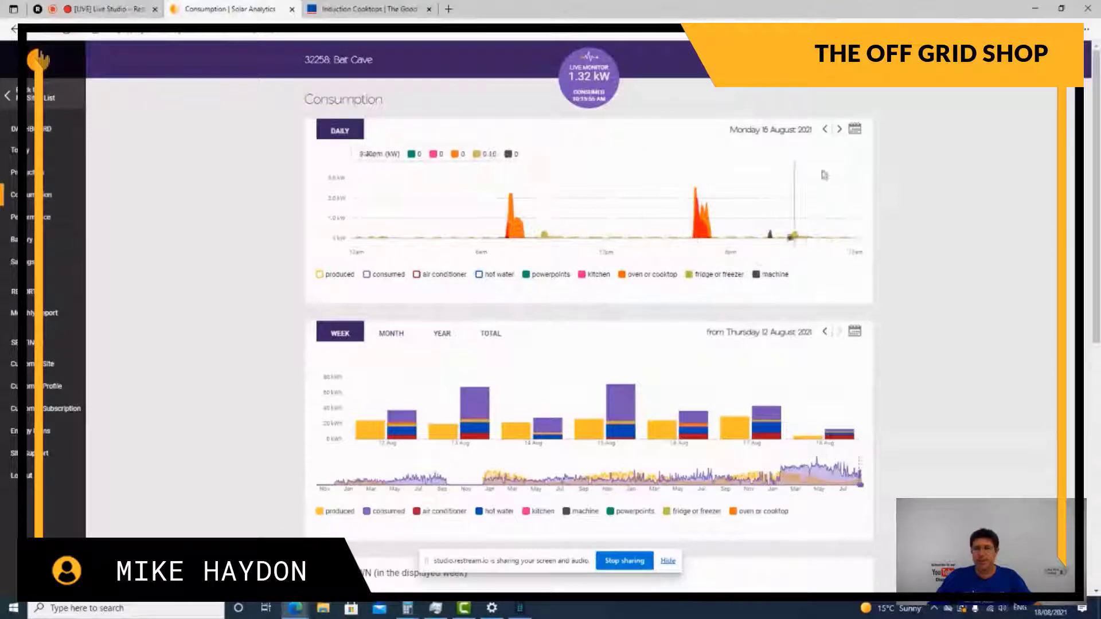
click(840, 130)
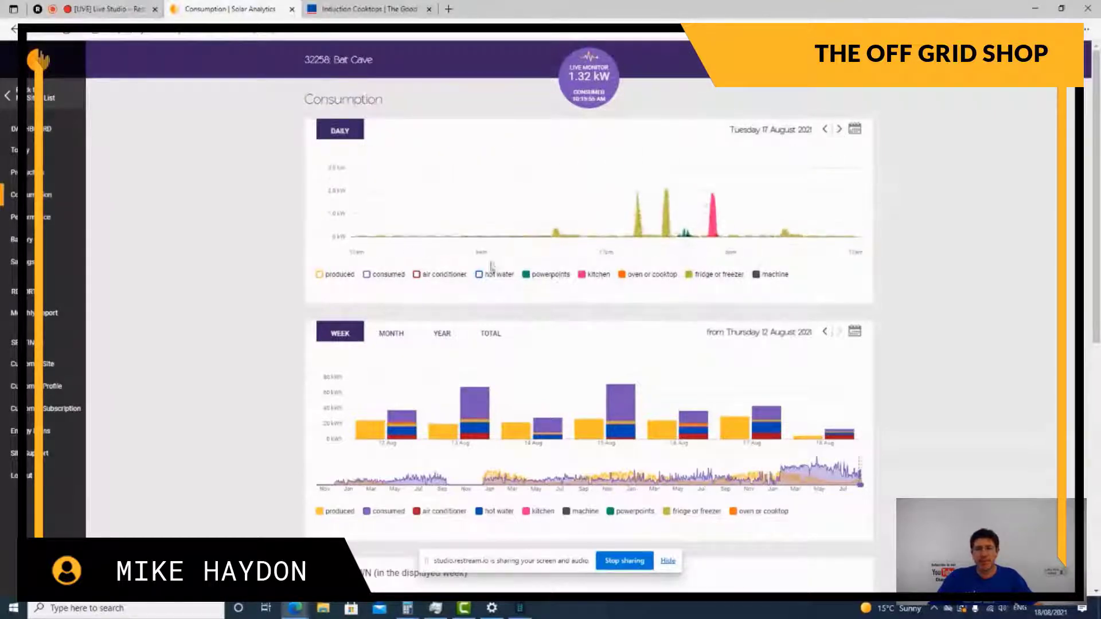
mouse_move(638, 239)
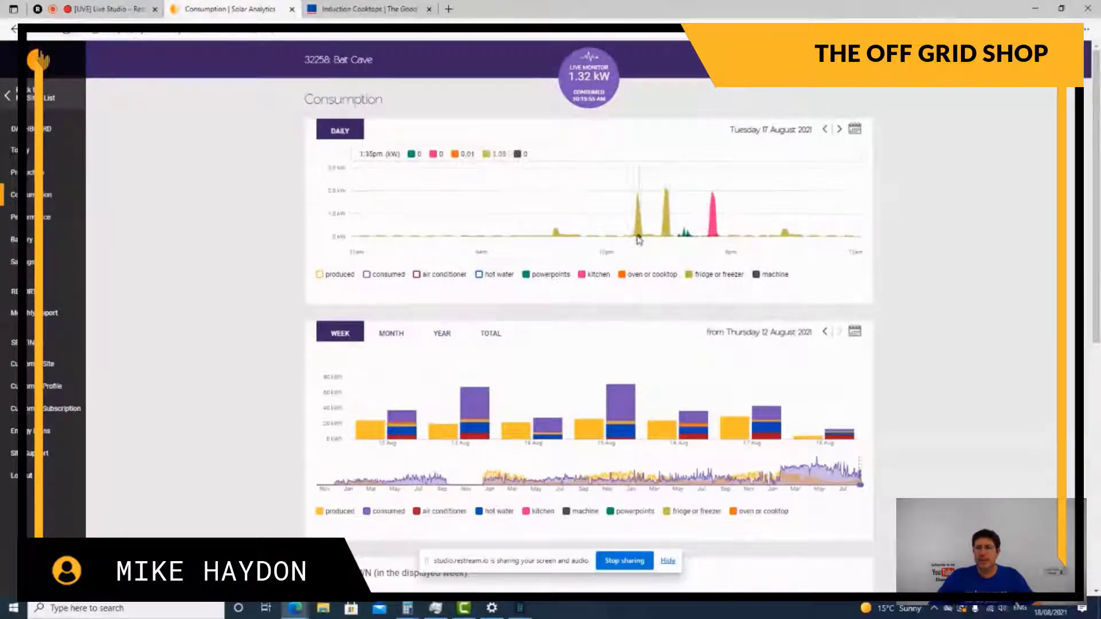
mouse_move(776, 156)
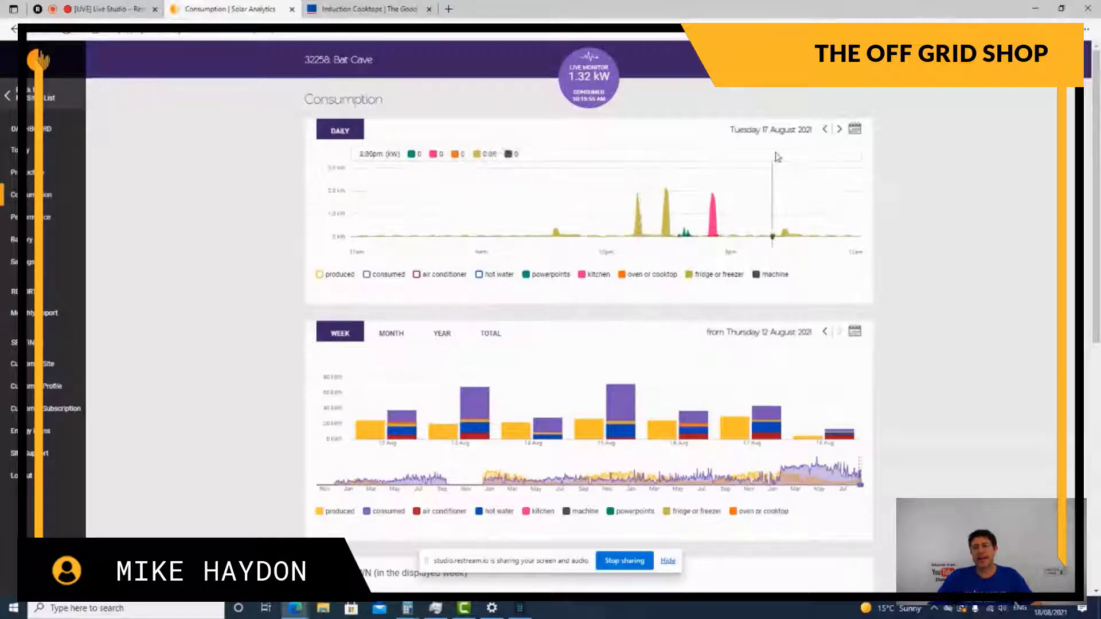
click(825, 129)
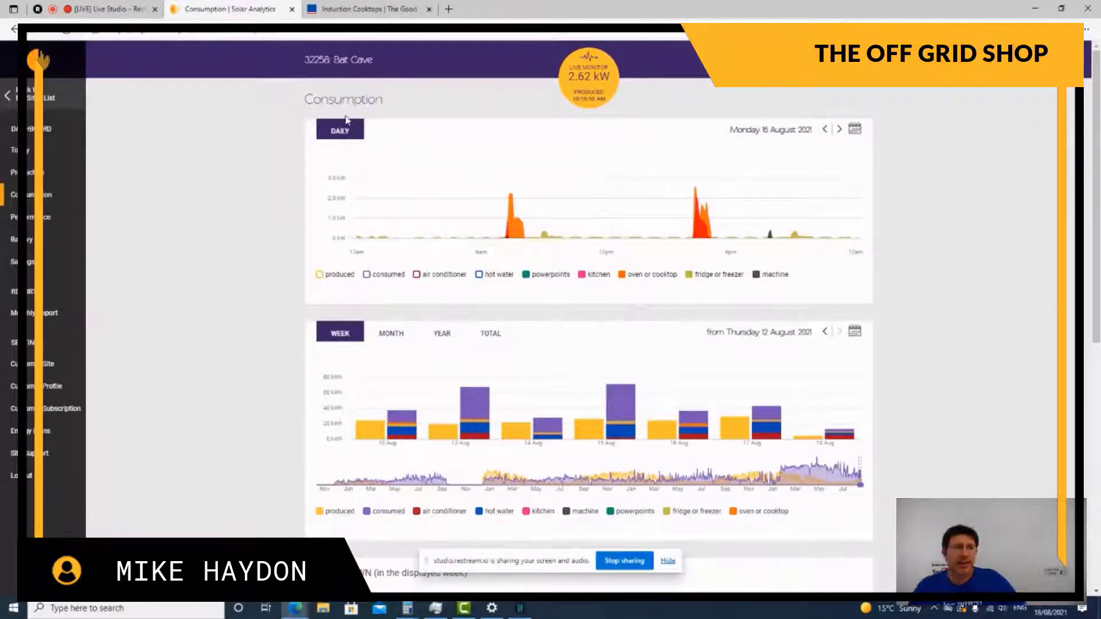
mouse_move(513, 235)
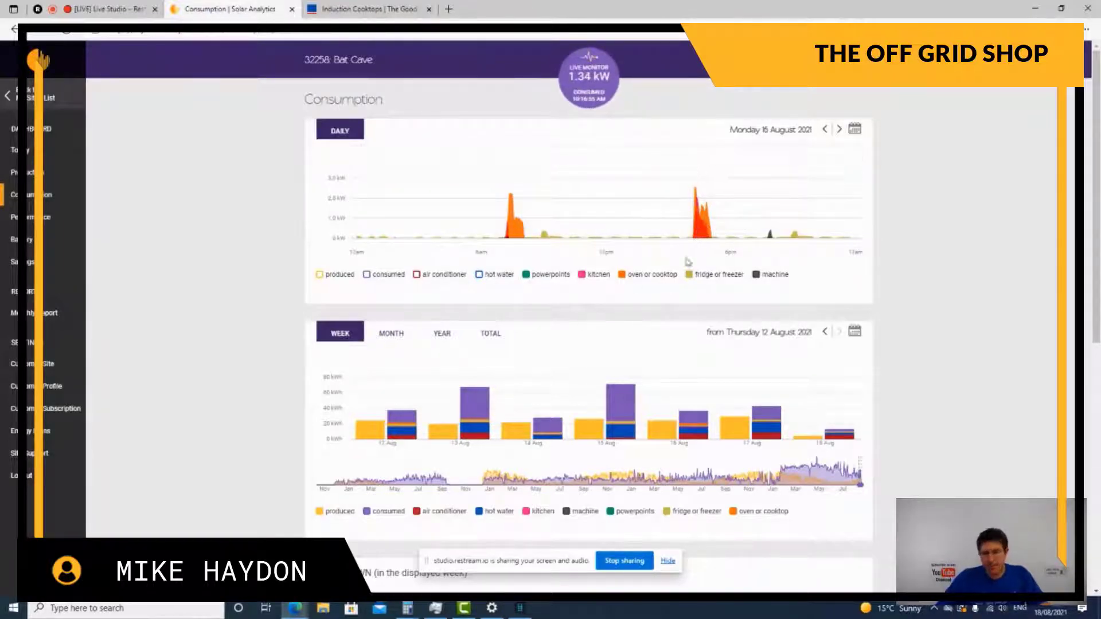
mouse_move(508, 235)
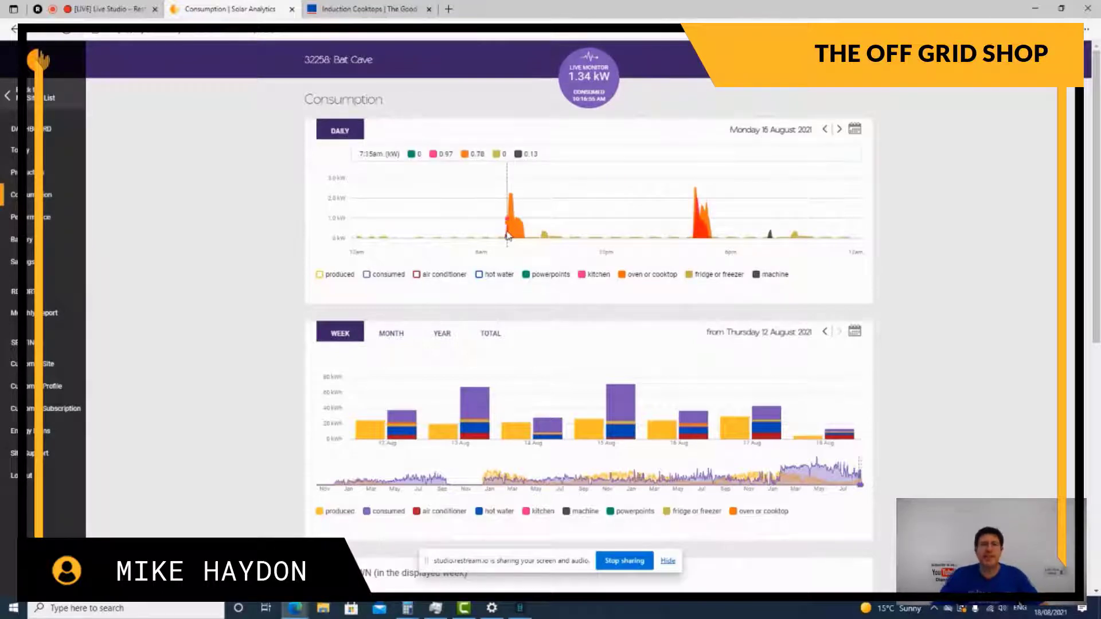
mouse_move(509, 235)
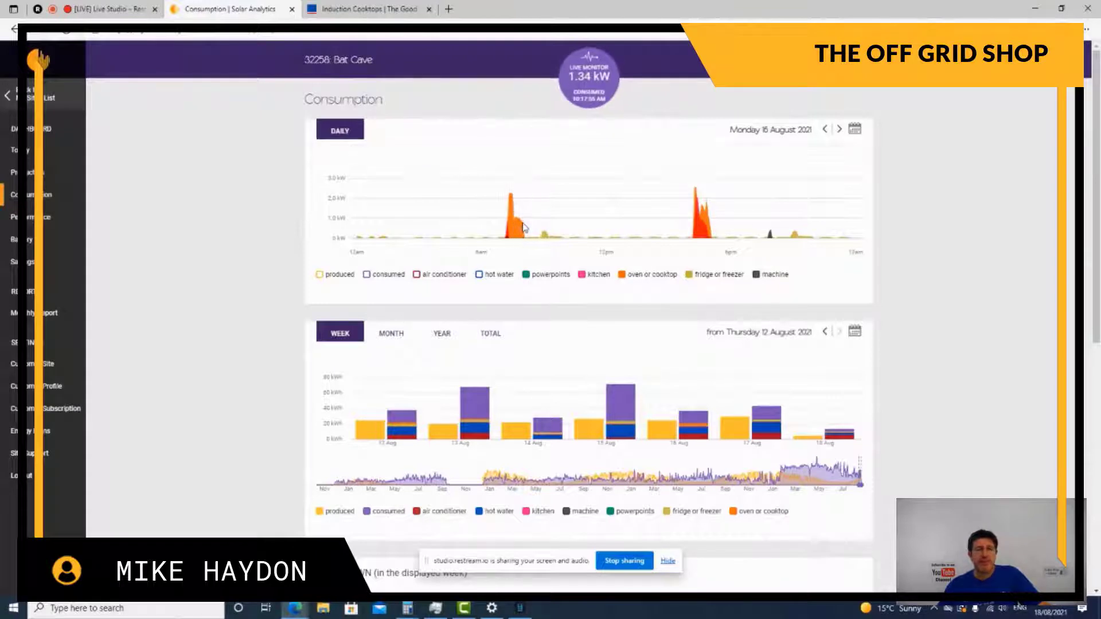
mouse_move(514, 243)
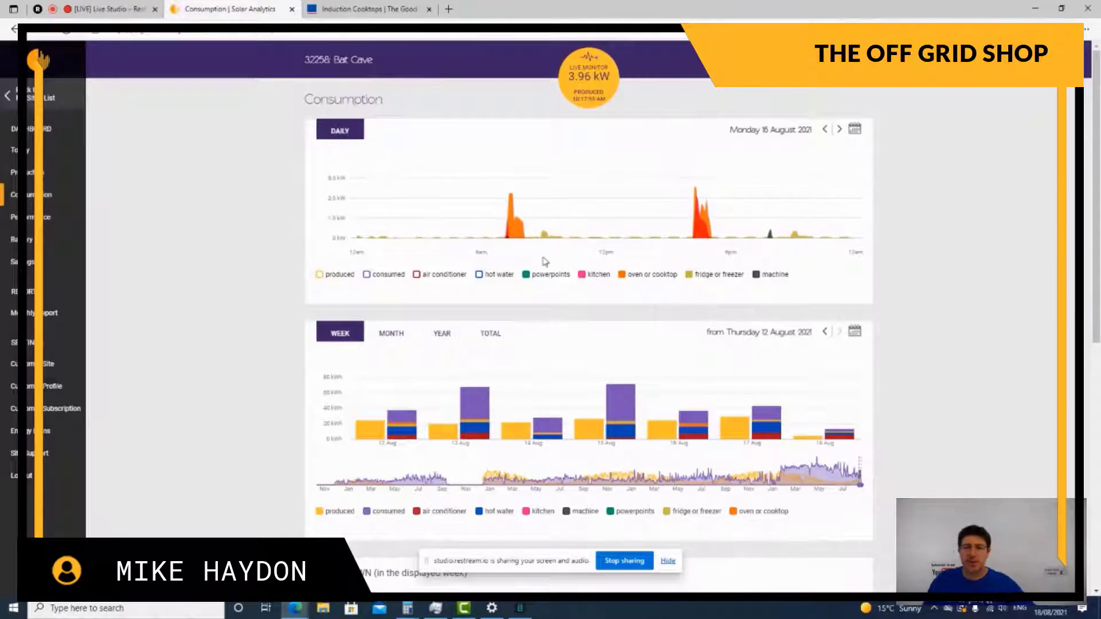
mouse_move(510, 237)
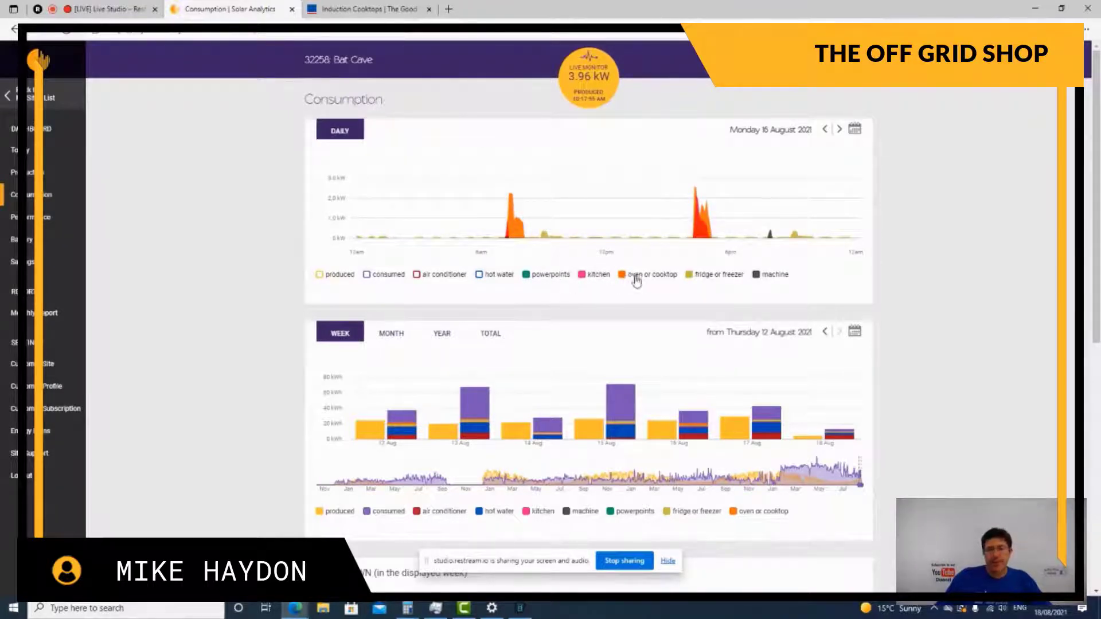
click(621, 274)
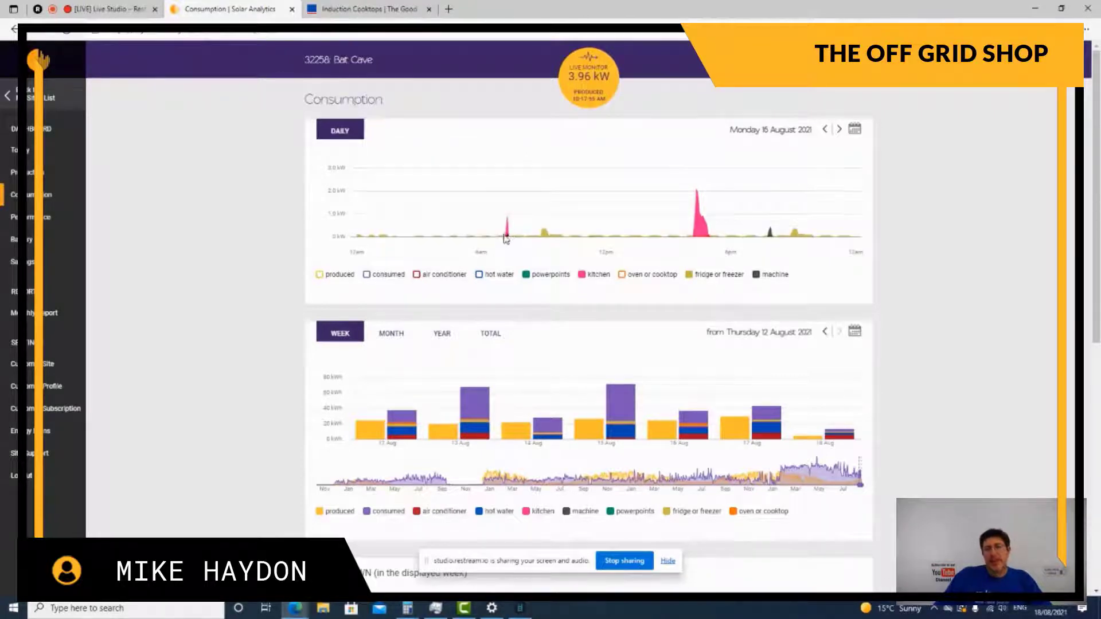
mouse_move(506, 235)
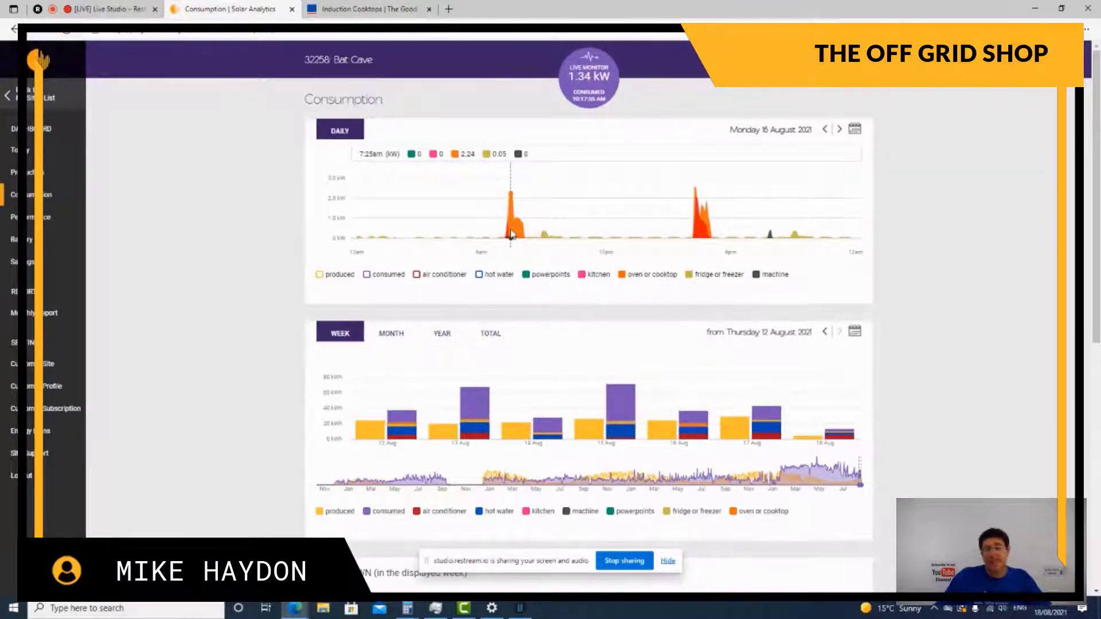
click(368, 274)
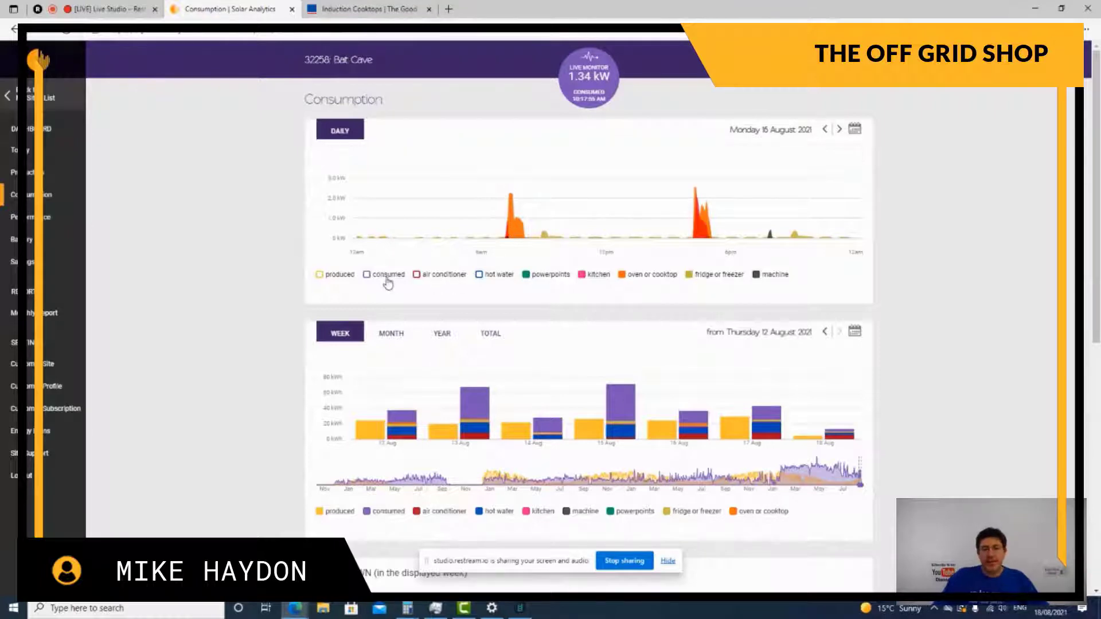
click(367, 274)
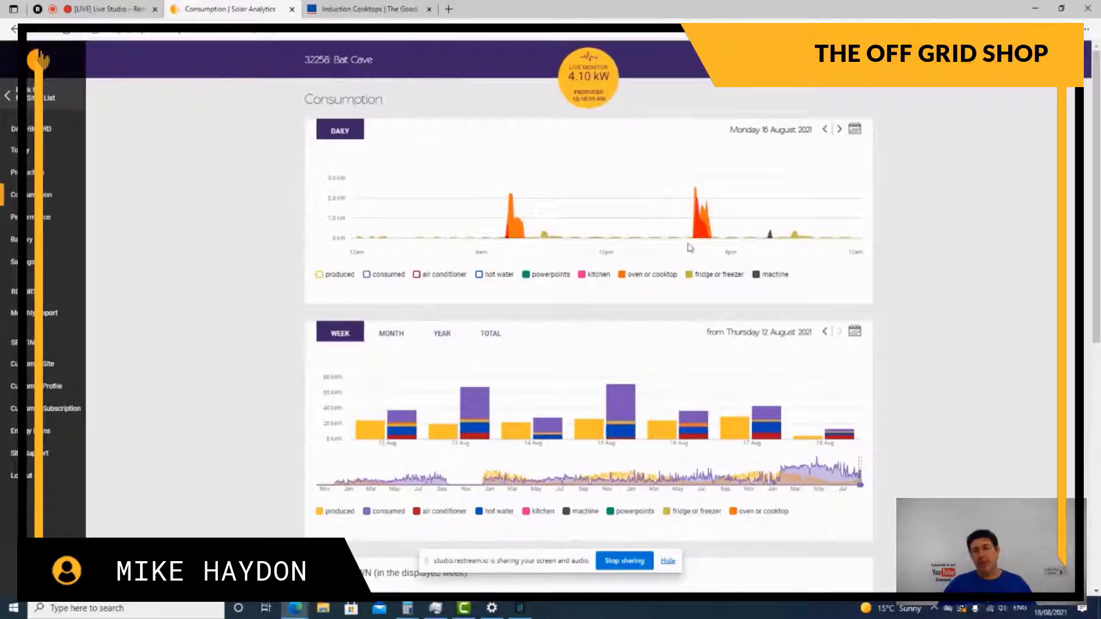
mouse_move(702, 238)
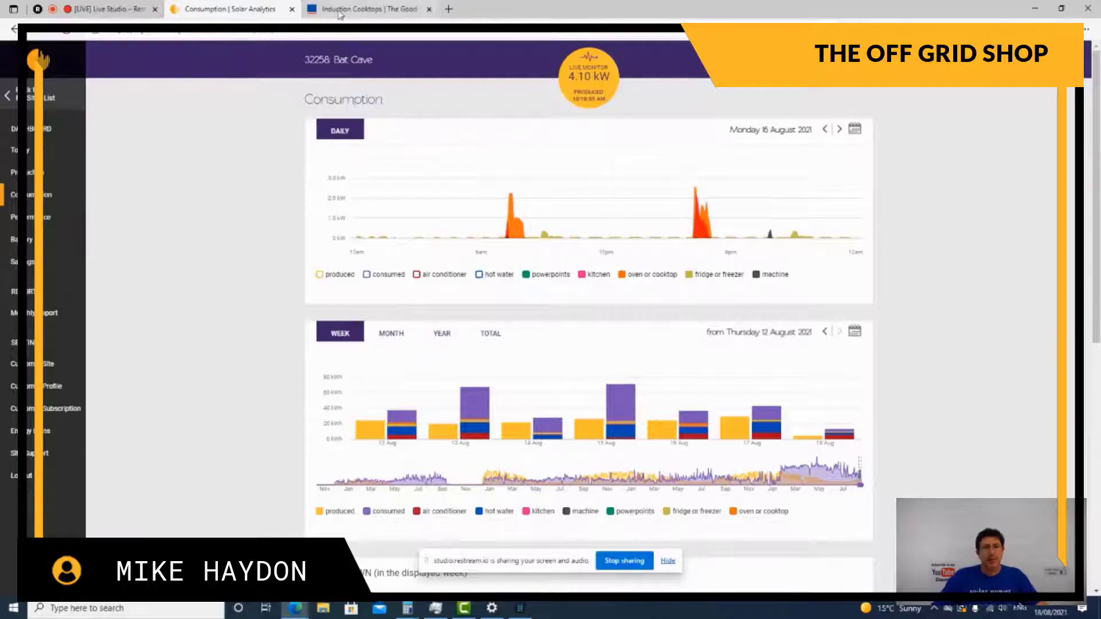
From the Induction Cooktops listing, open the Miele 57cm Induction Cooktop priced at $1699.
click(364, 9)
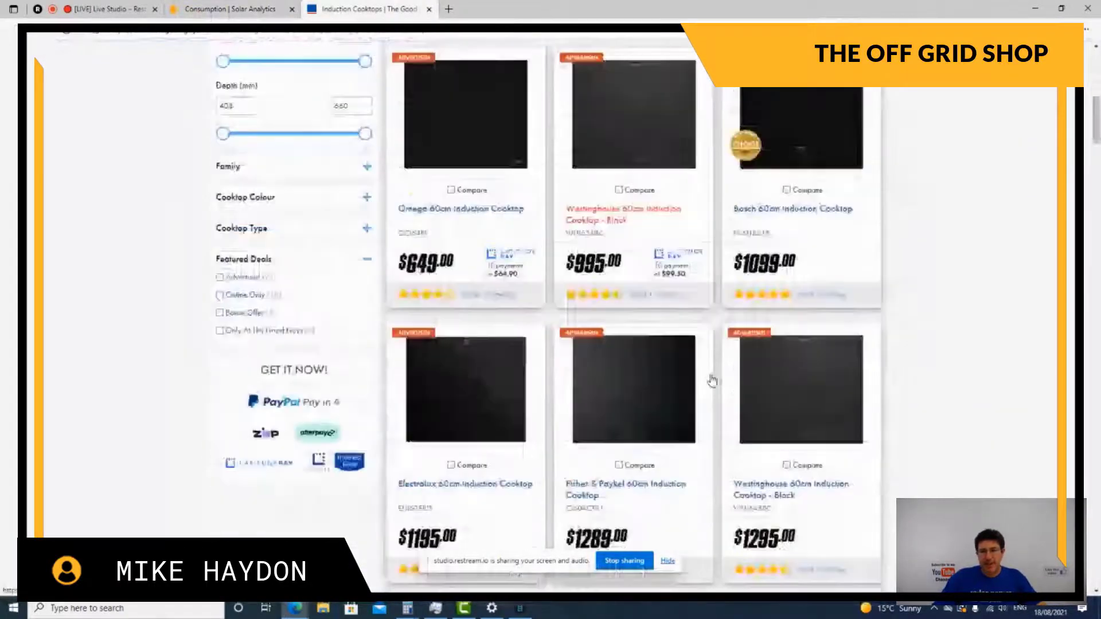
scroll(down, 3)
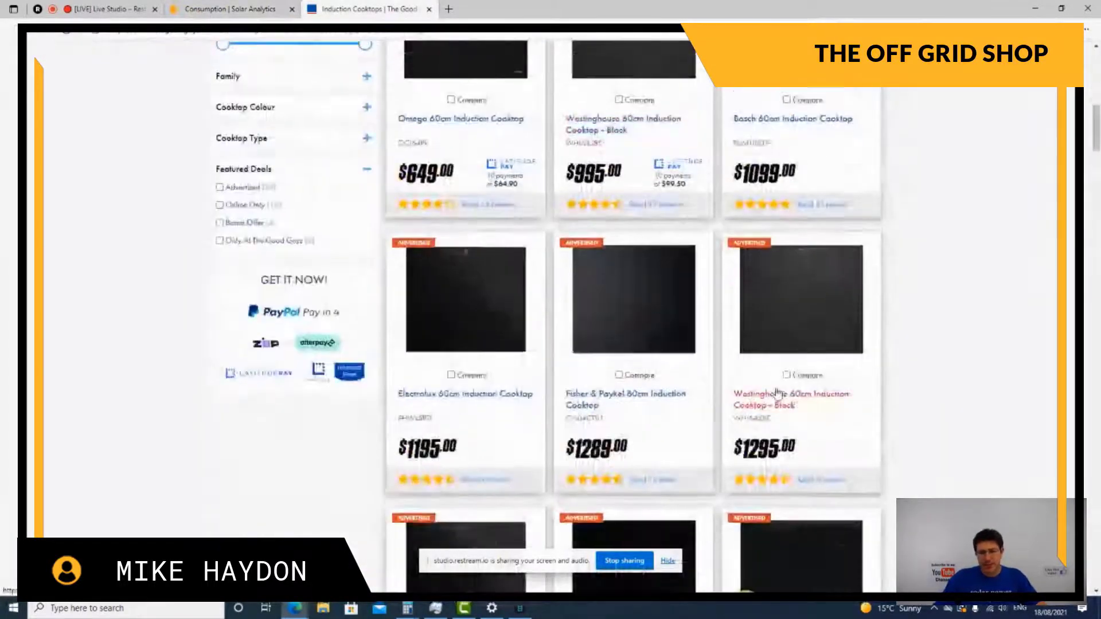
scroll(down, 3)
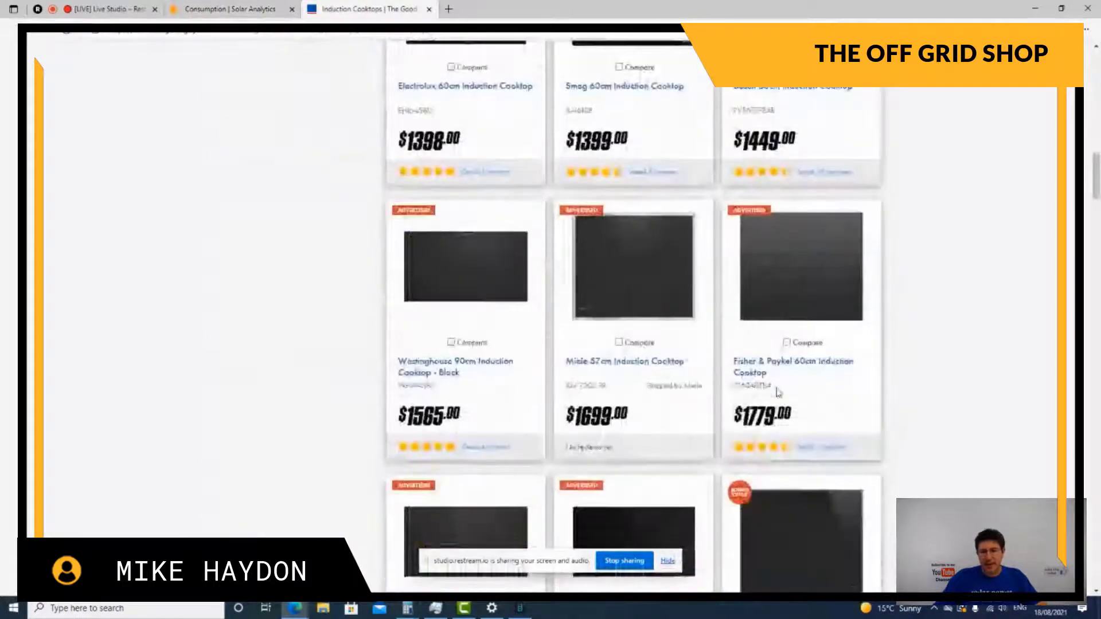
scroll(down, 3)
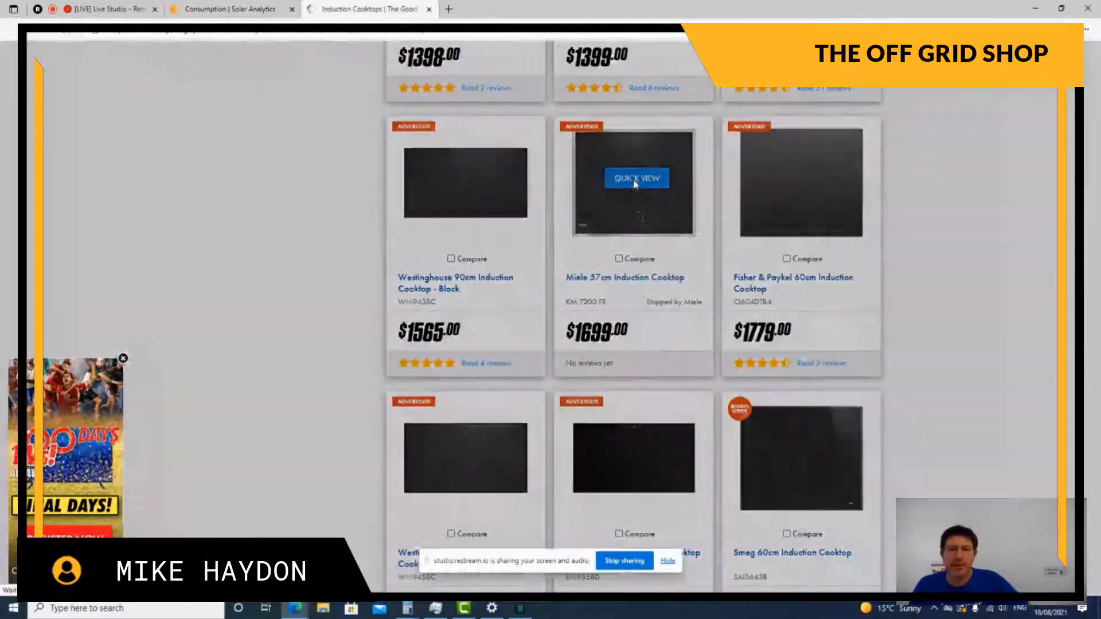
click(635, 178)
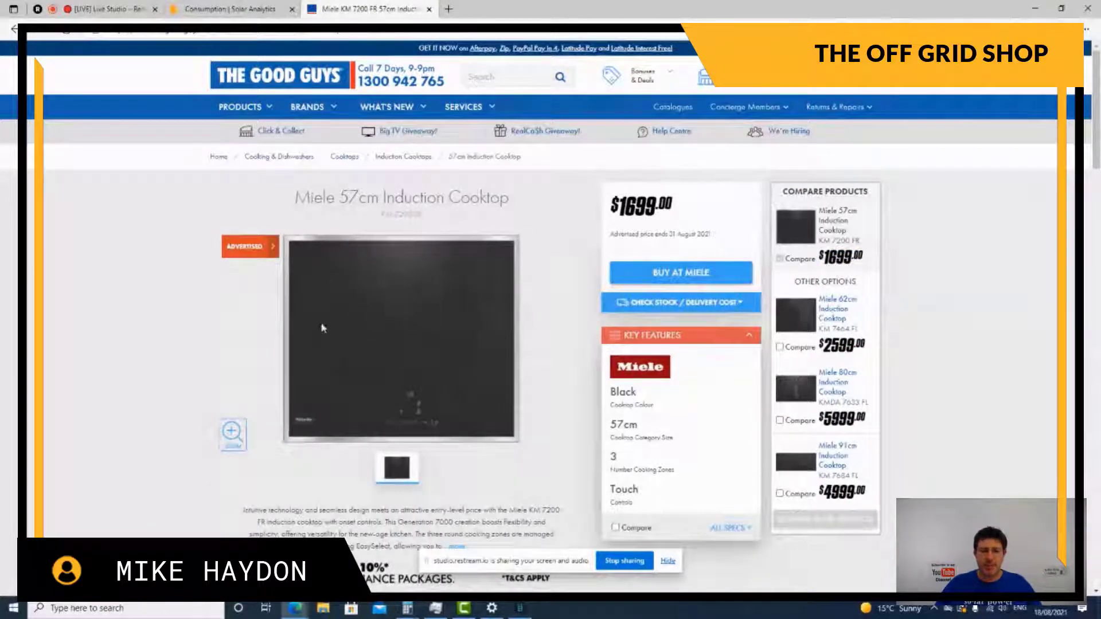
Review the Miele cooktop's technical specifications, manuals and product features sections.
click(1087, 33)
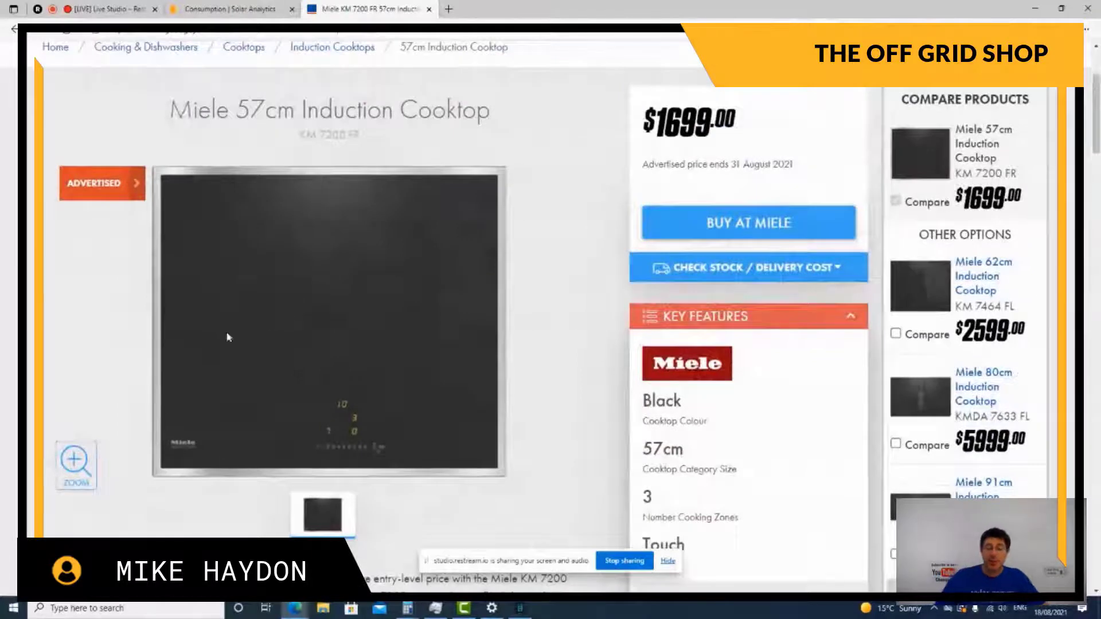
mouse_move(490, 223)
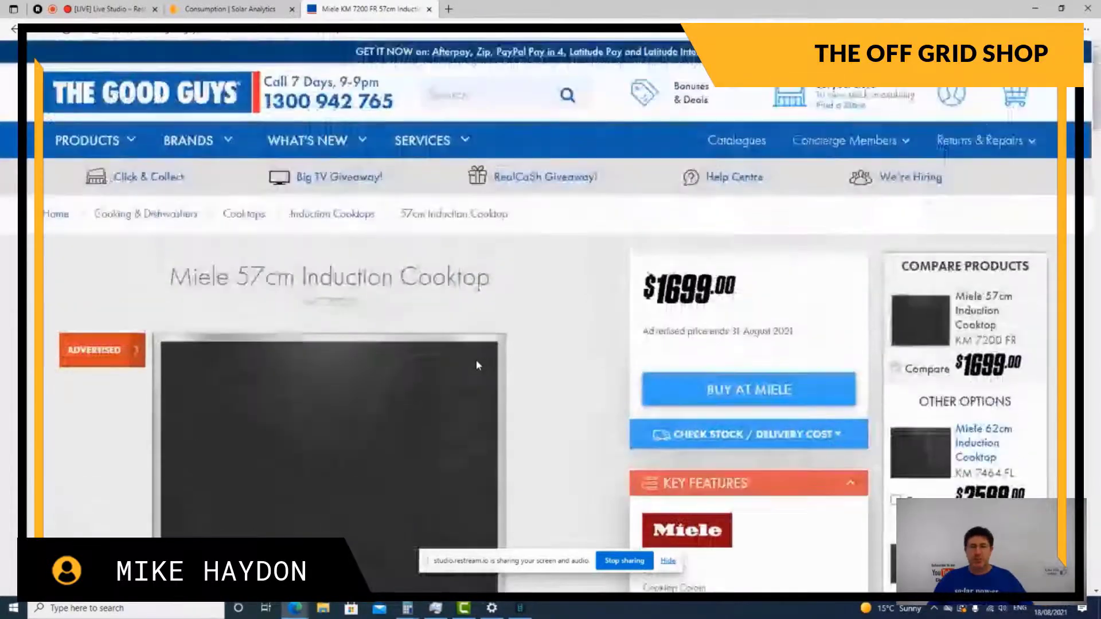
scroll(down, 3)
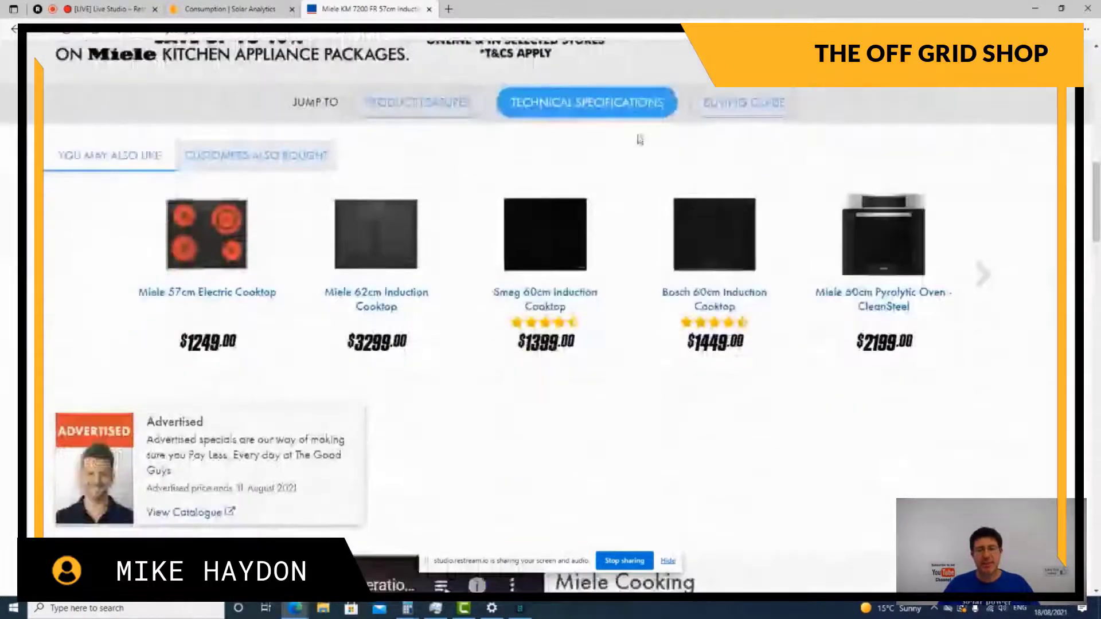
click(586, 102)
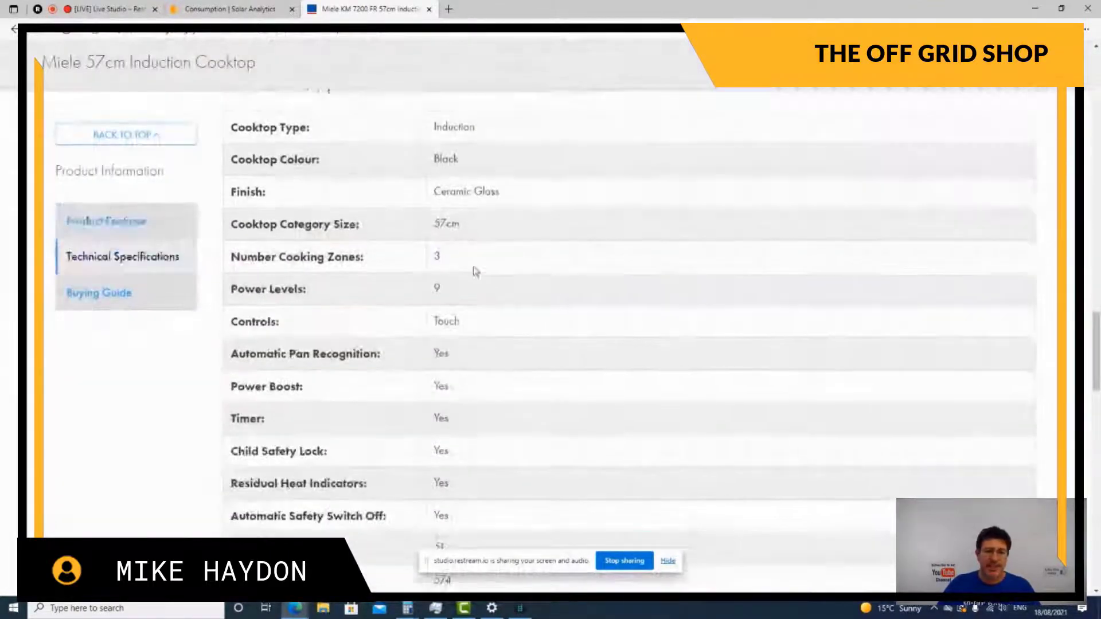
scroll(down, 3)
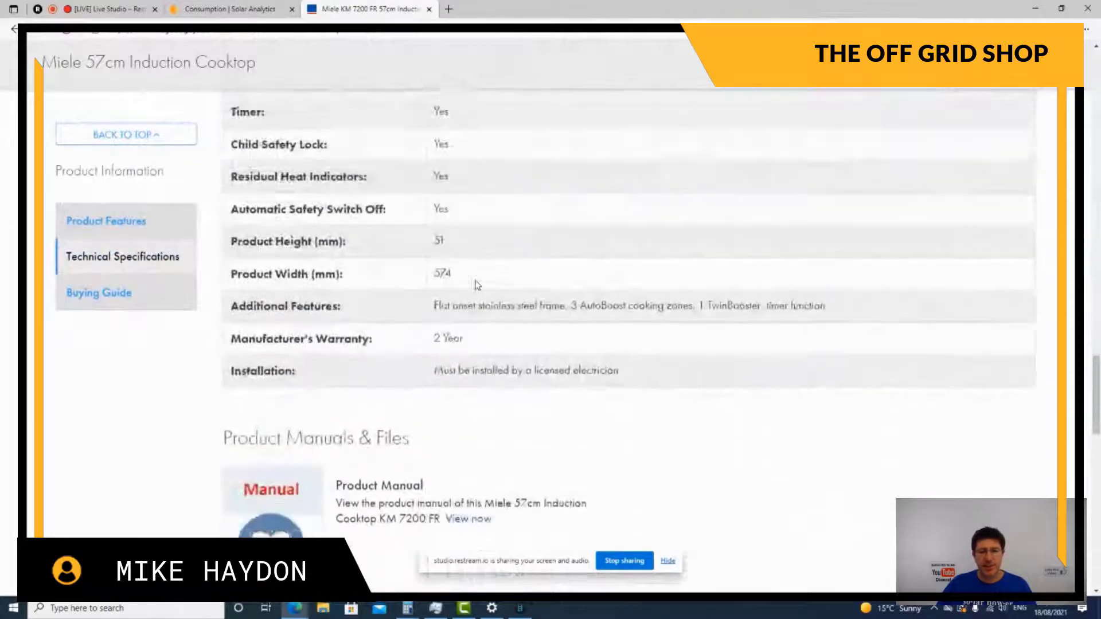
scroll(down, 3)
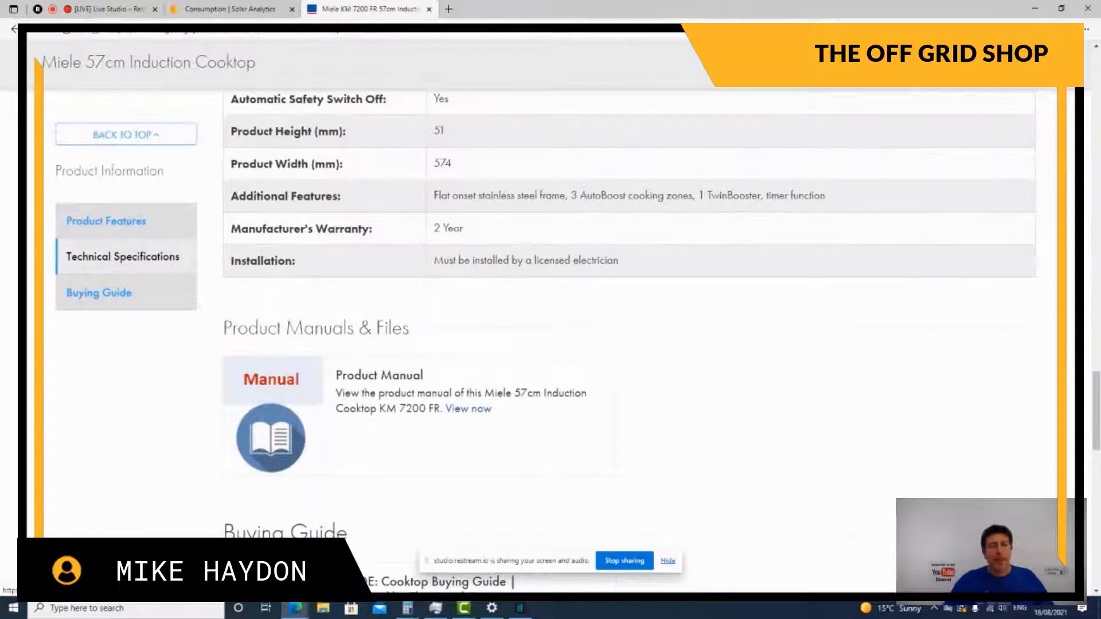
scroll(down, 3)
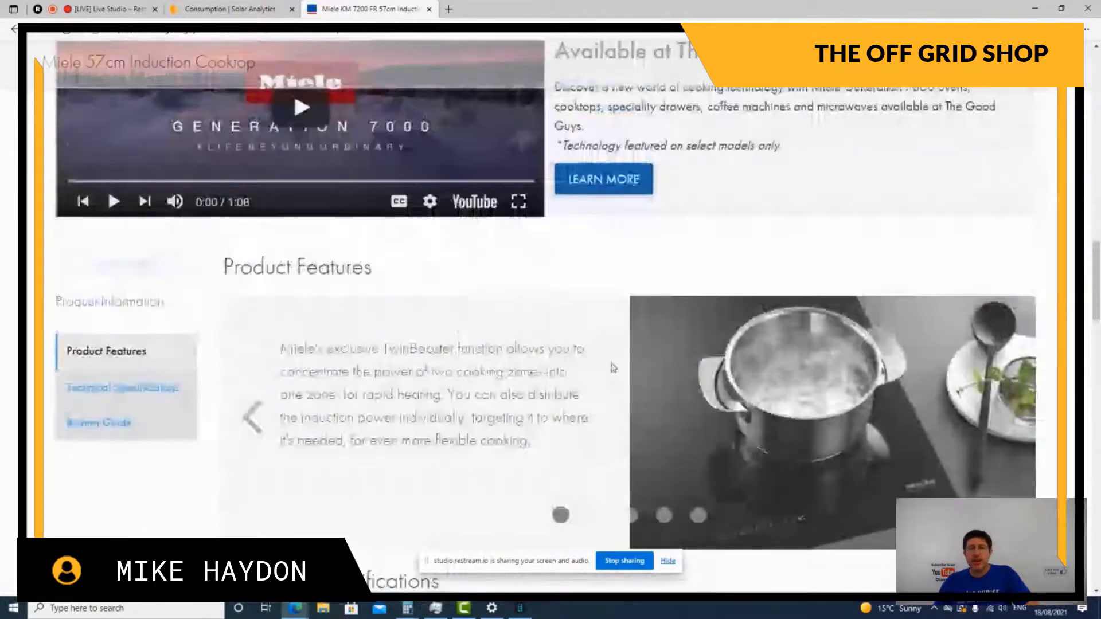
click(232, 9)
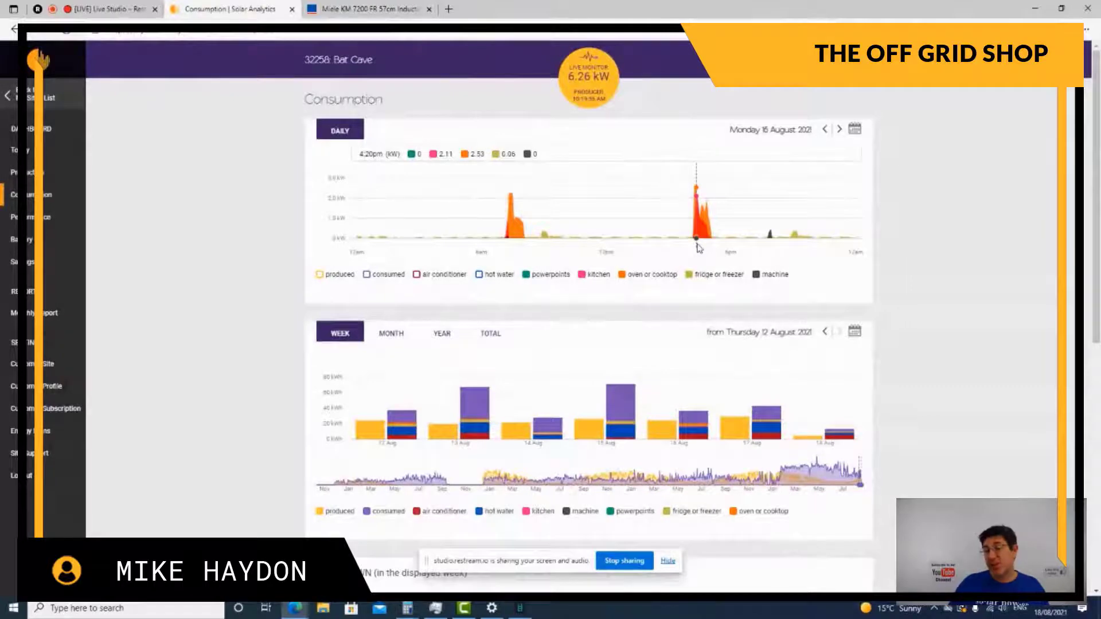
mouse_move(703, 221)
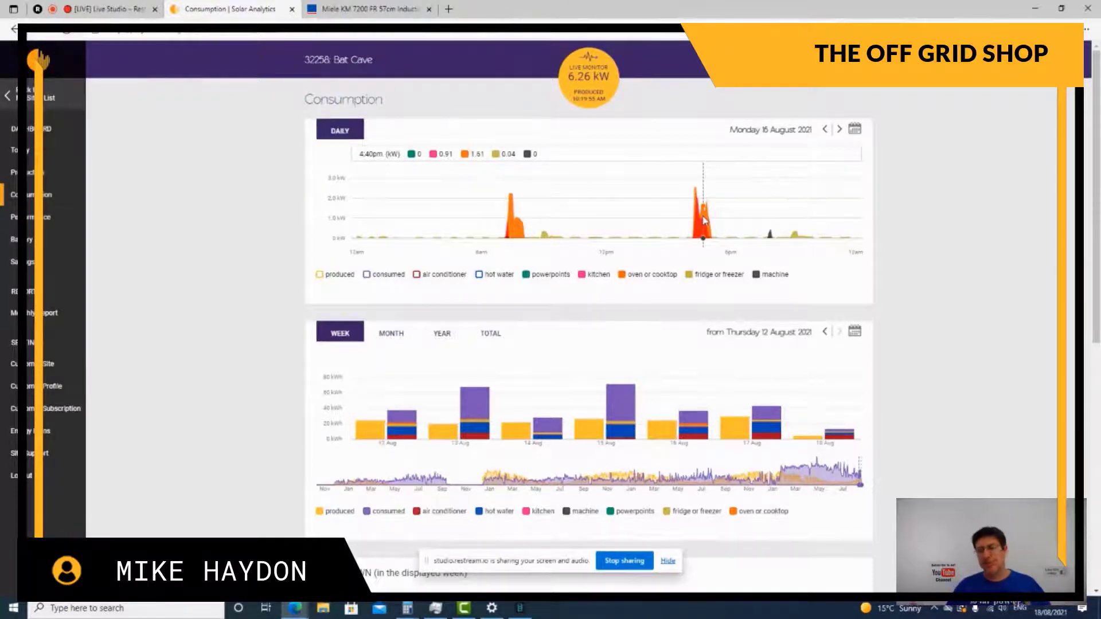
mouse_move(698, 236)
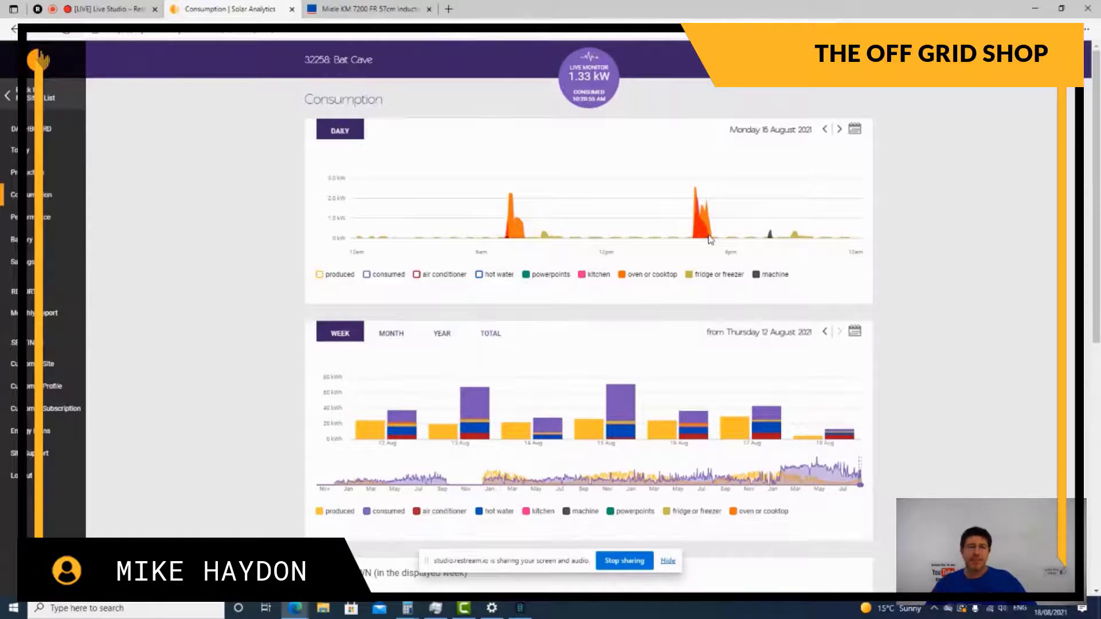
mouse_move(777, 299)
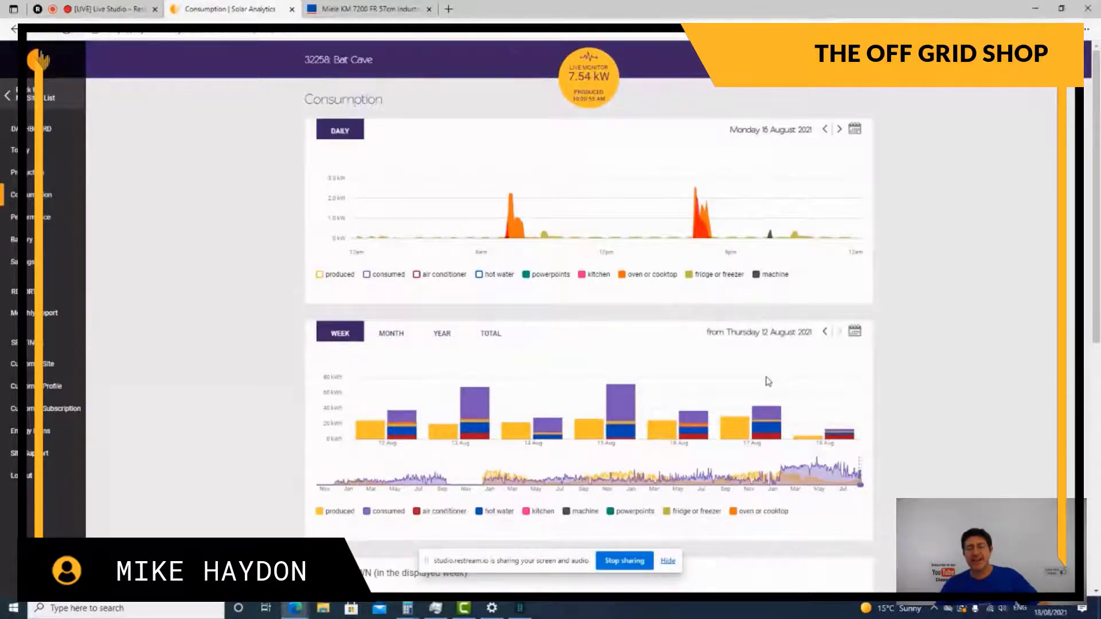
mouse_move(538, 245)
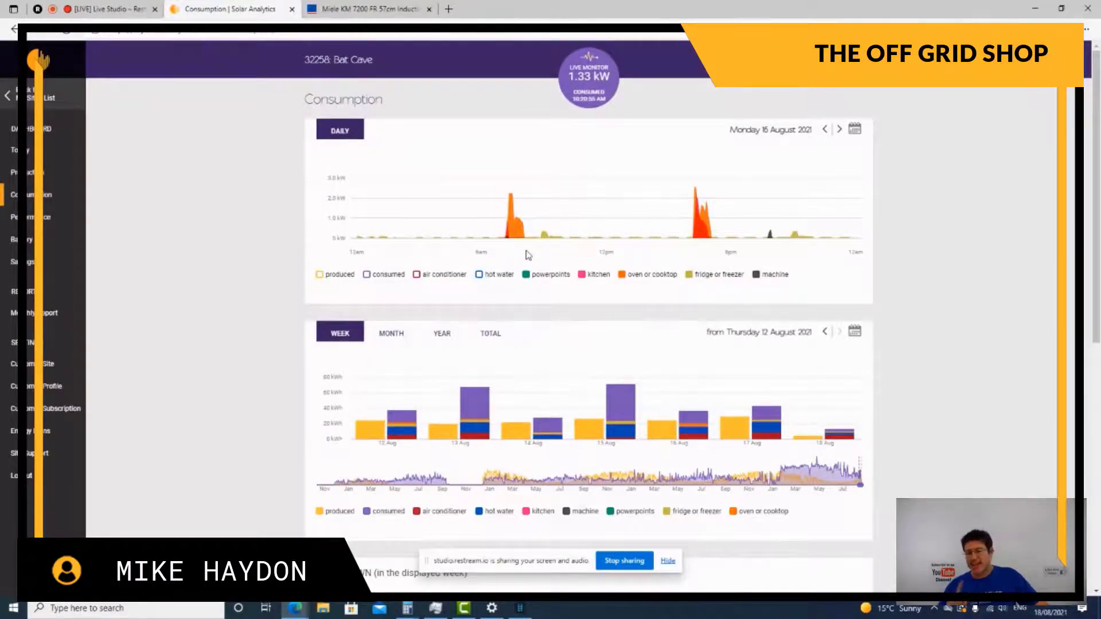
mouse_move(682, 237)
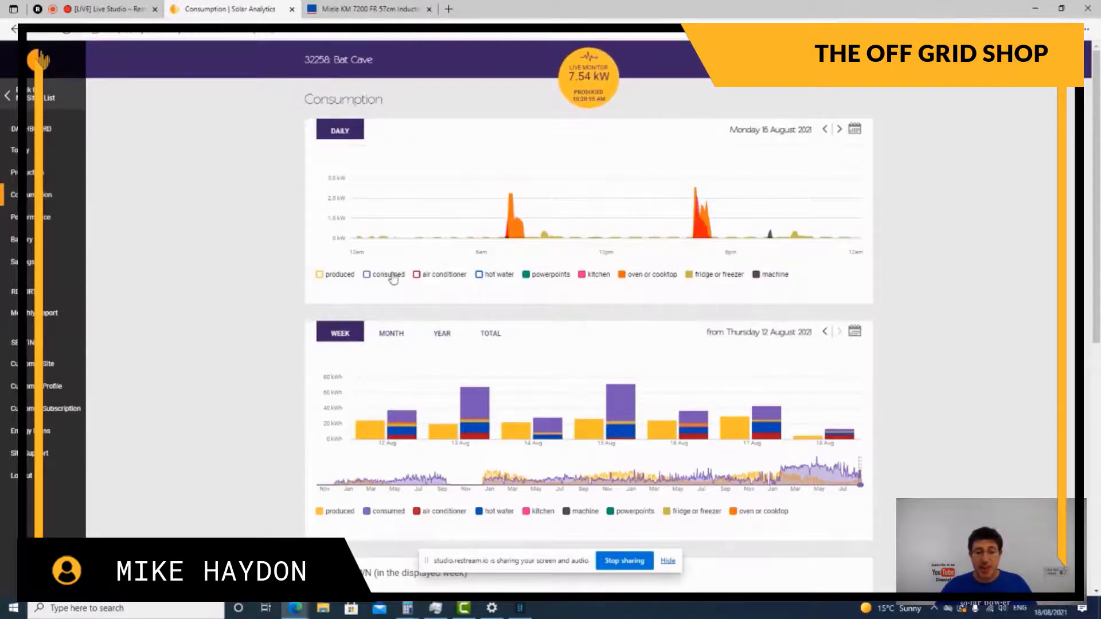
Show the consumed series again on the Monday 16 August daily chart.
click(366, 274)
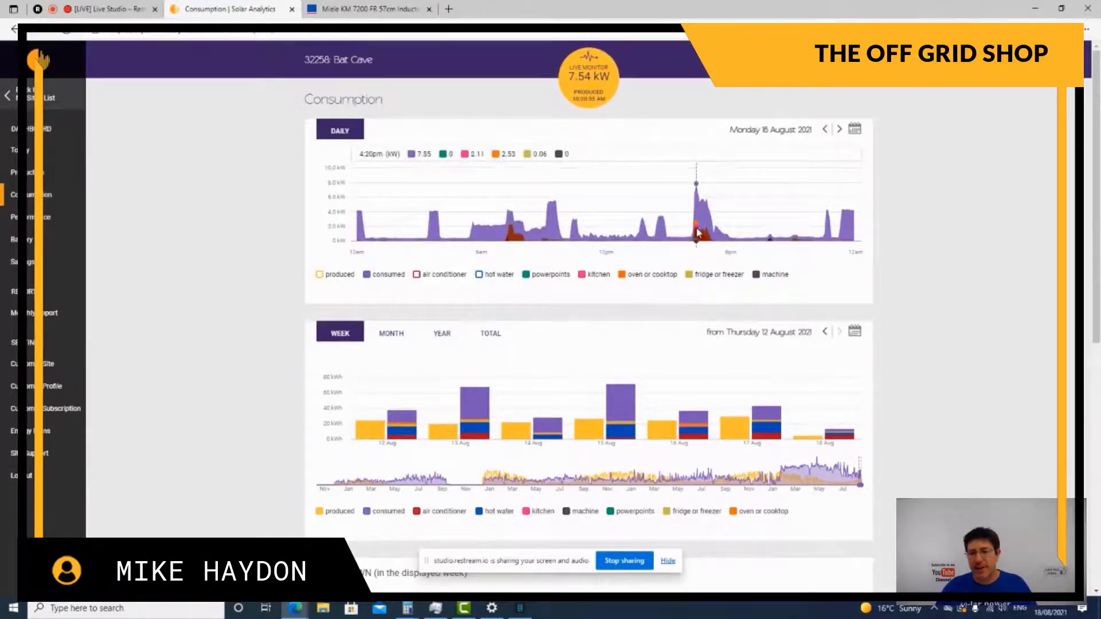
mouse_move(694, 232)
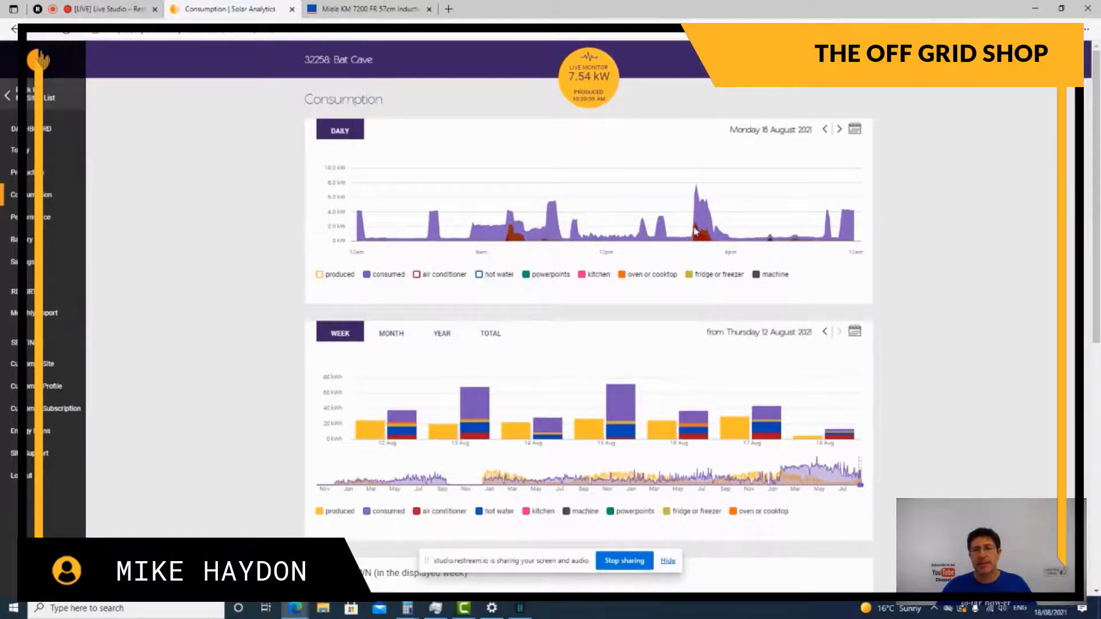
mouse_move(695, 204)
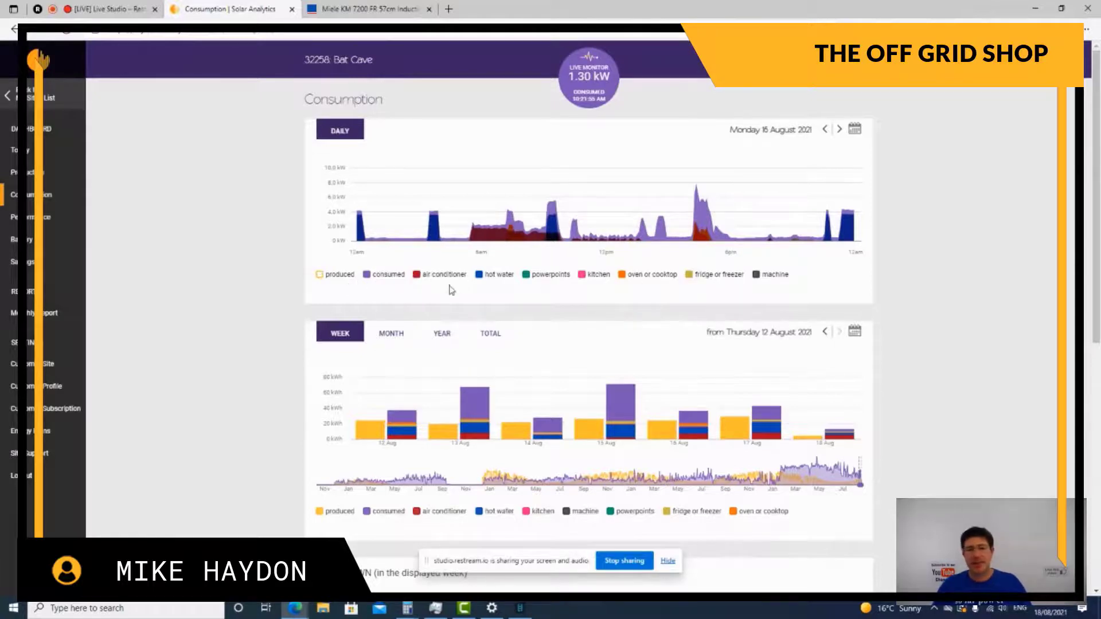
mouse_move(697, 253)
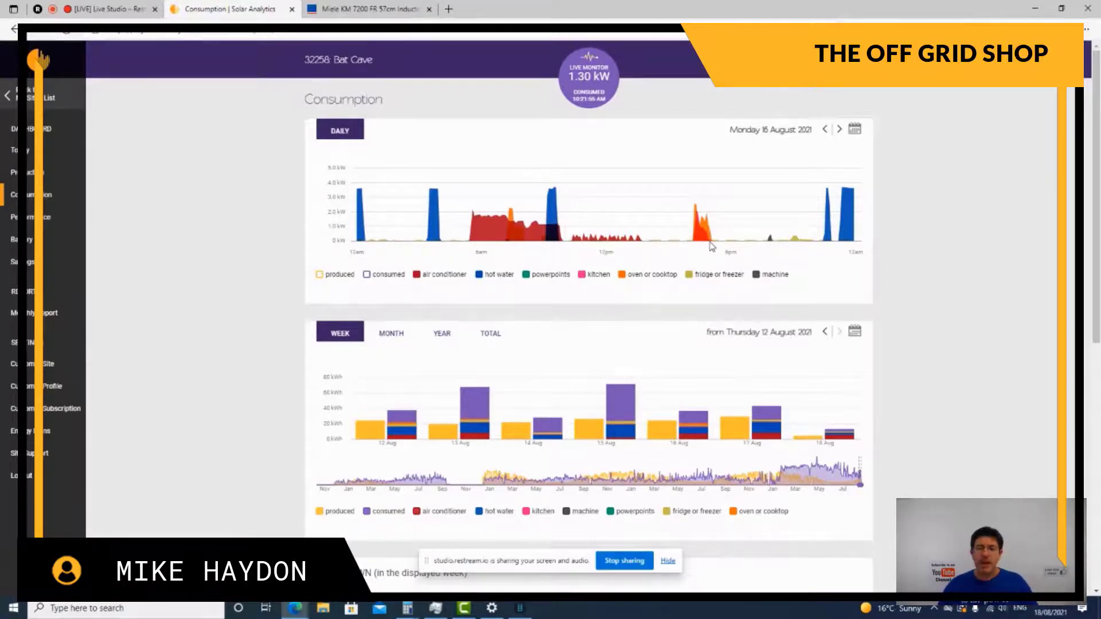
mouse_move(651, 333)
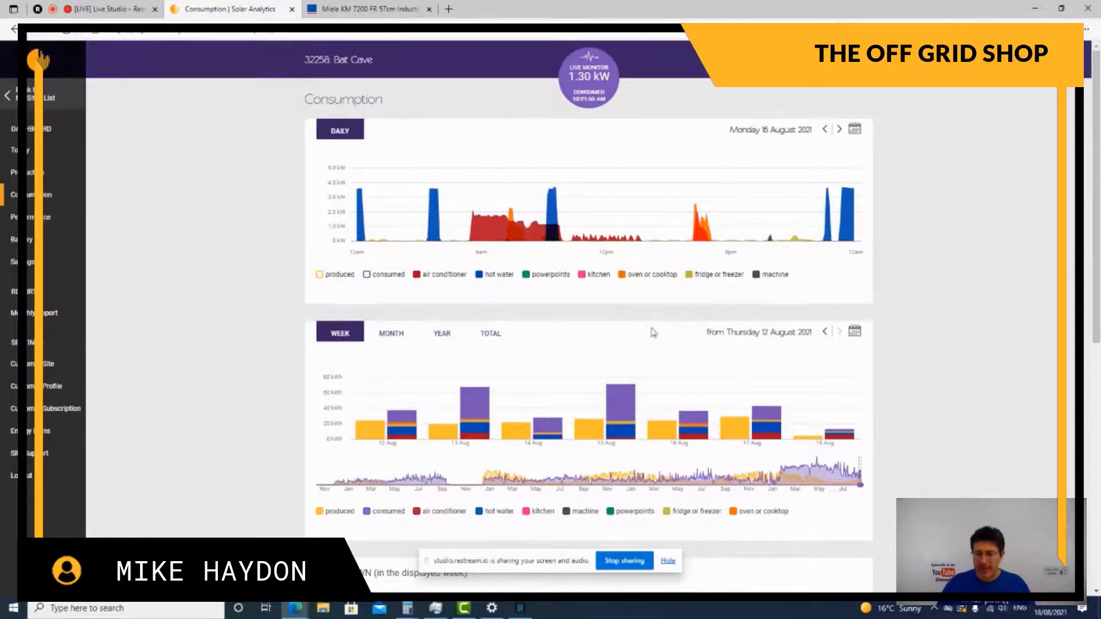
mouse_move(738, 356)
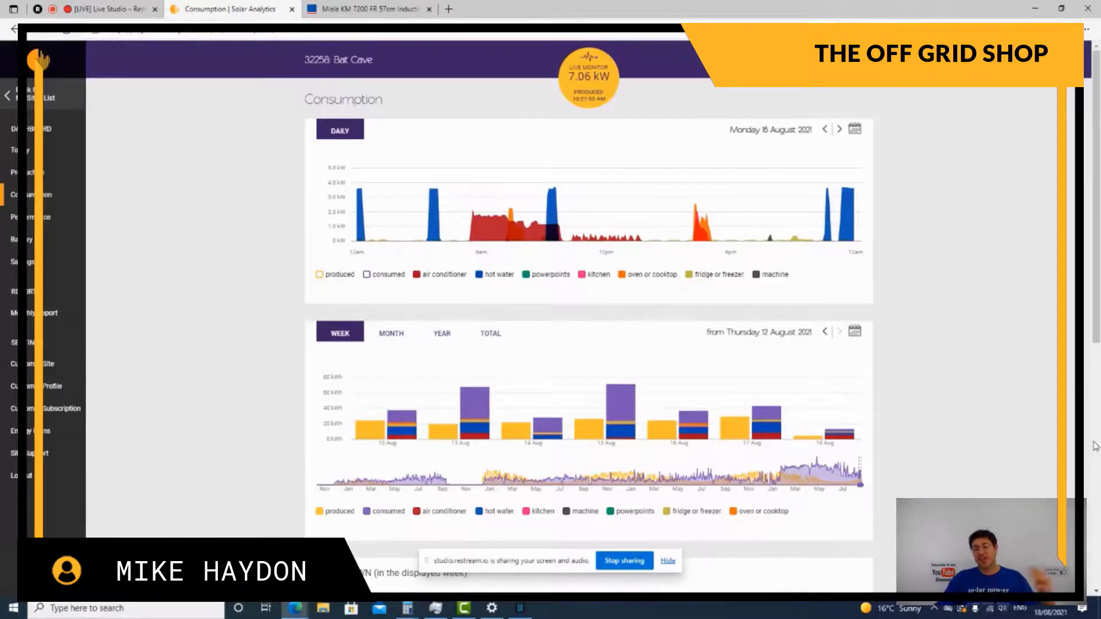
mouse_move(1017, 287)
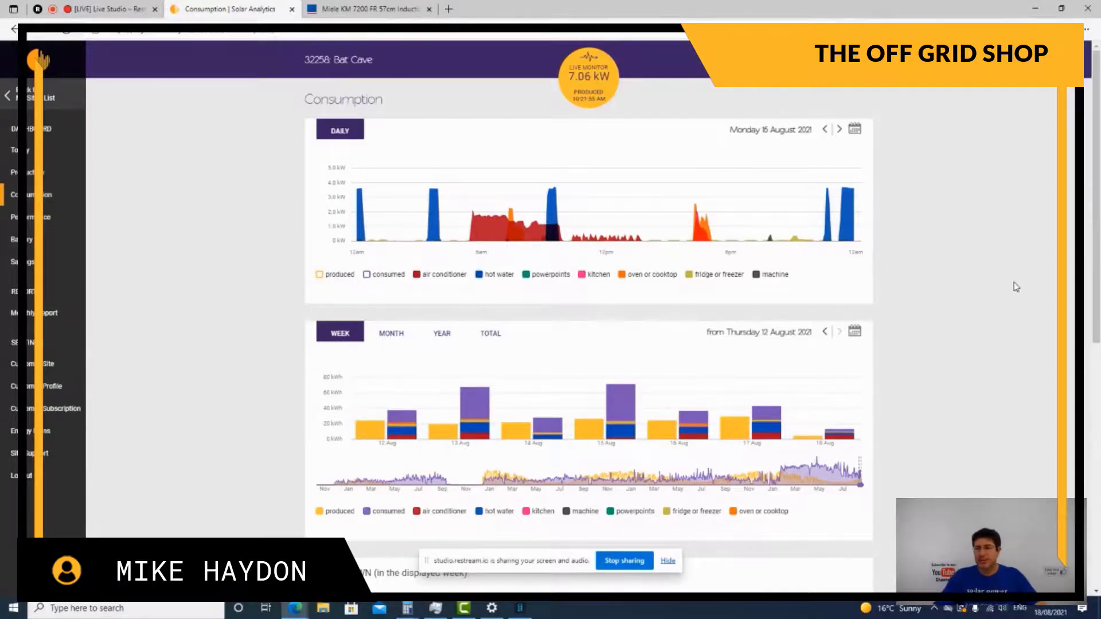
mouse_move(721, 255)
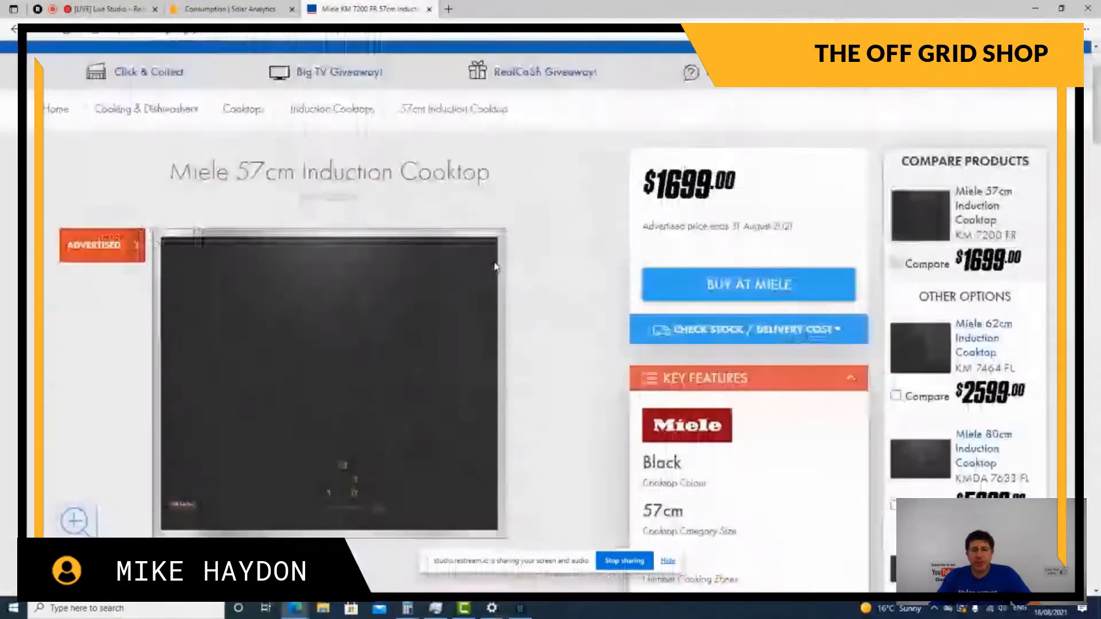
scroll(down, 3)
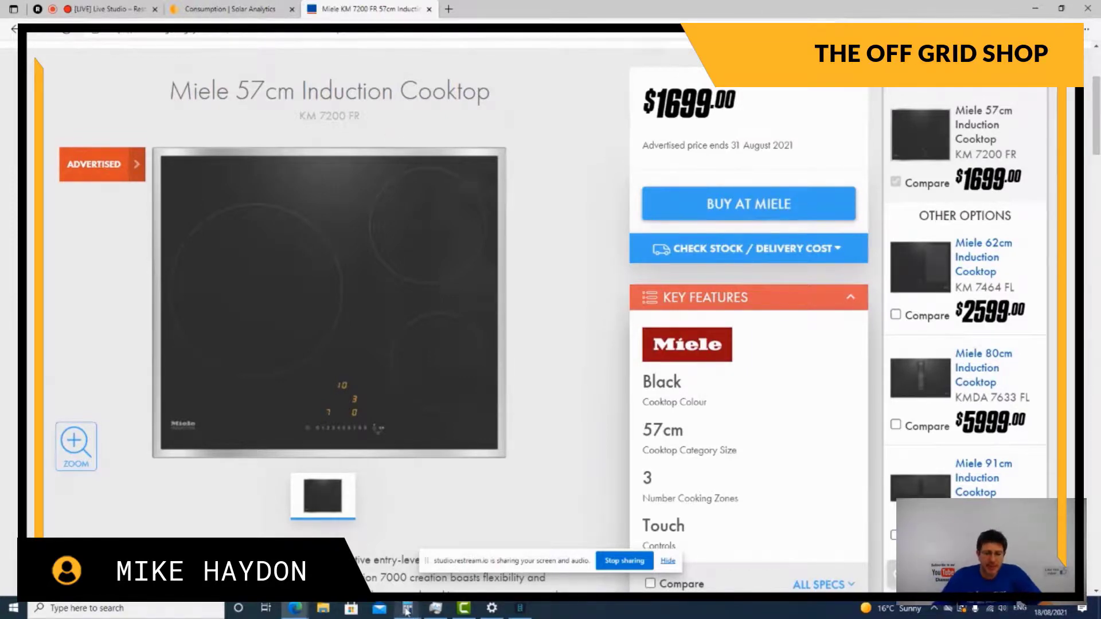
click(406, 608)
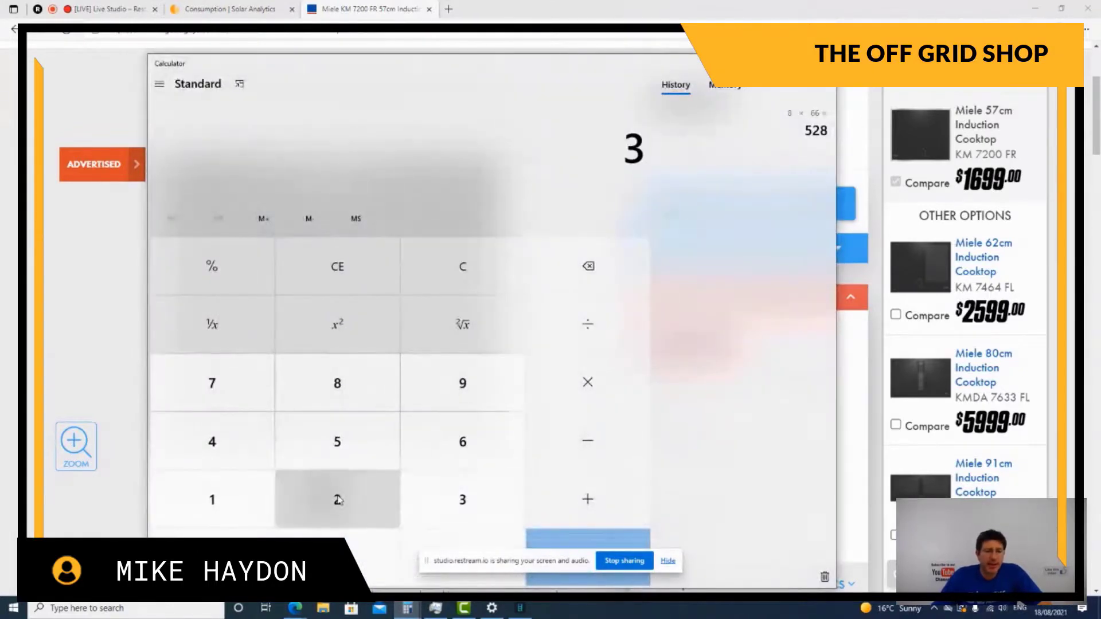
click(336, 499)
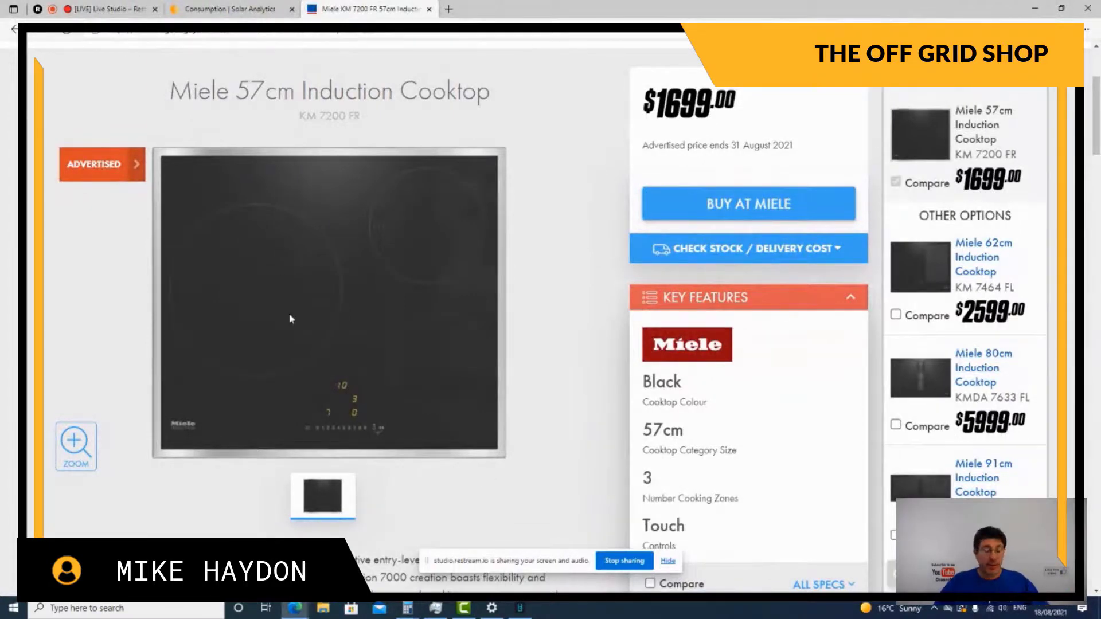
mouse_move(384, 319)
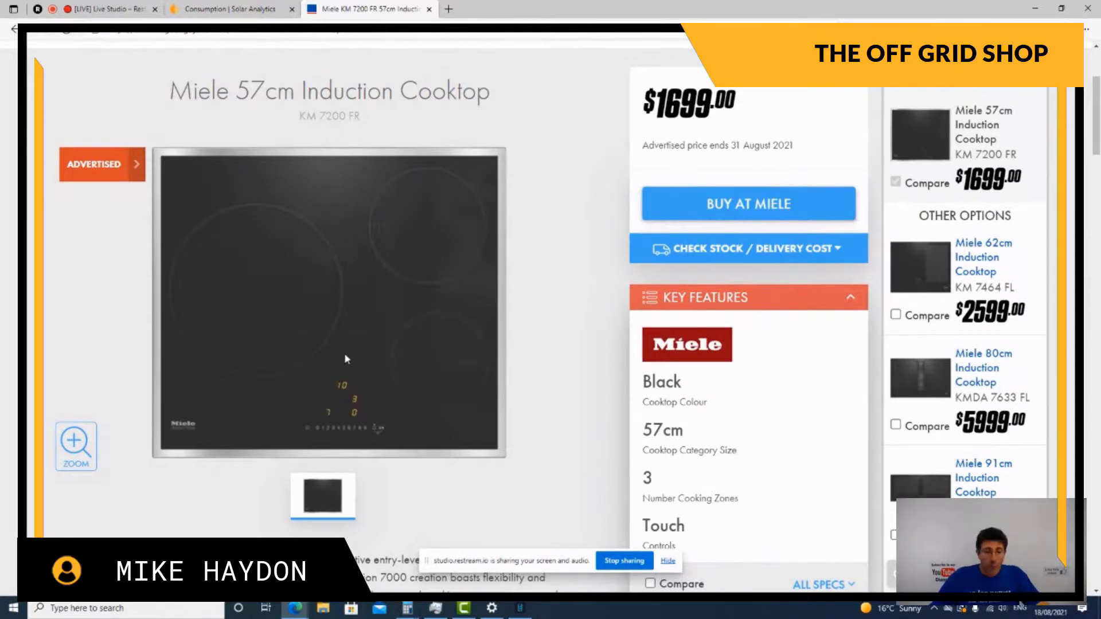
mouse_move(380, 447)
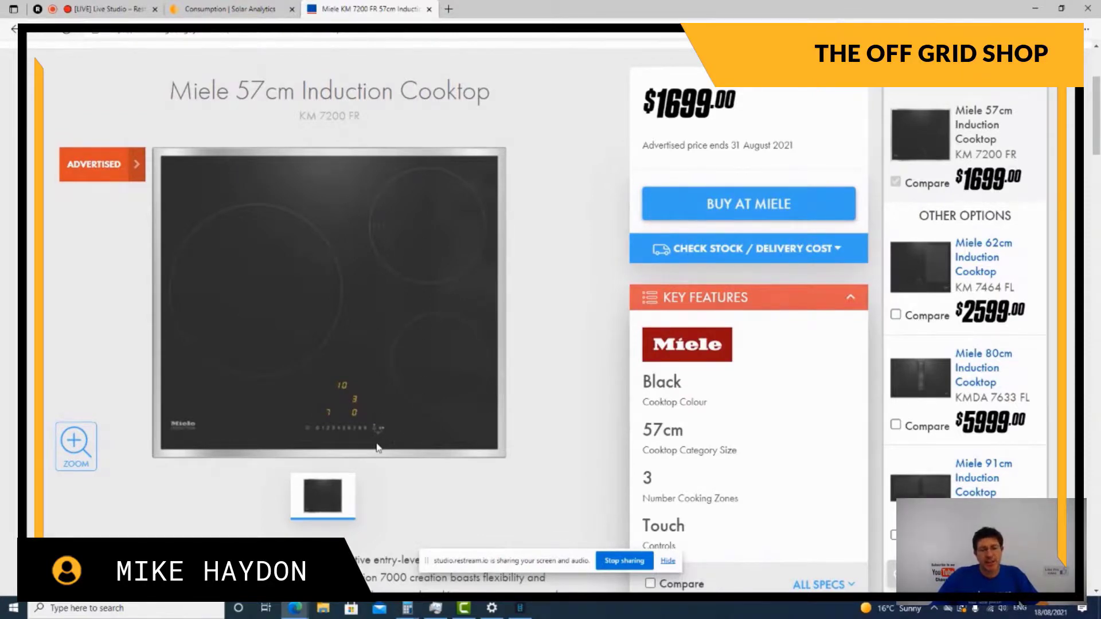
mouse_move(424, 368)
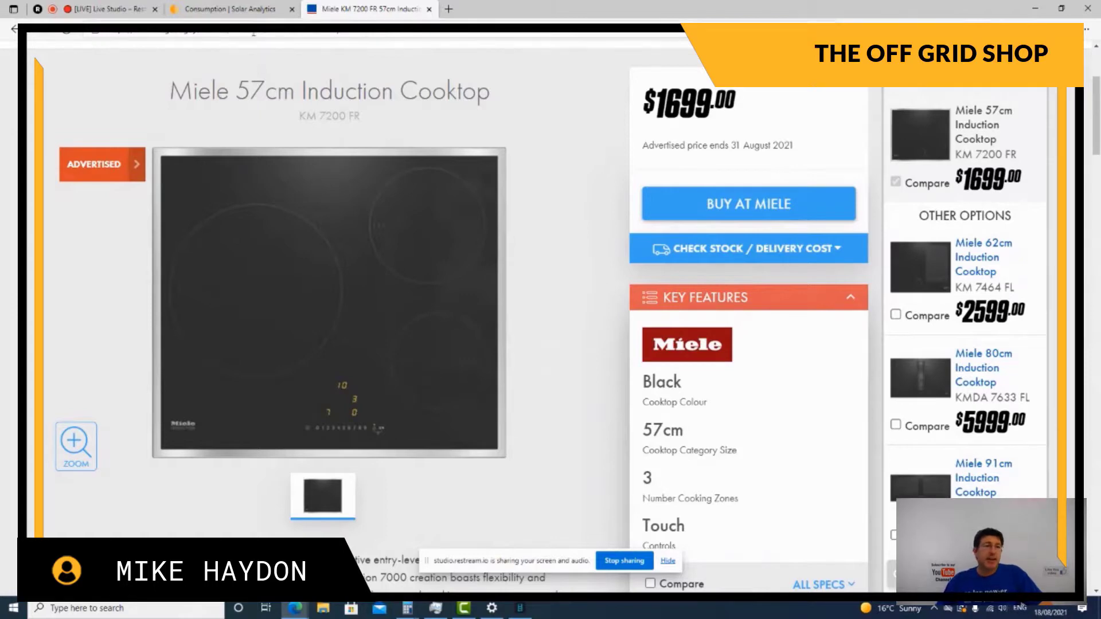
Return to the Solar Analytics consumption dashboard from the Miele product tab.
click(231, 9)
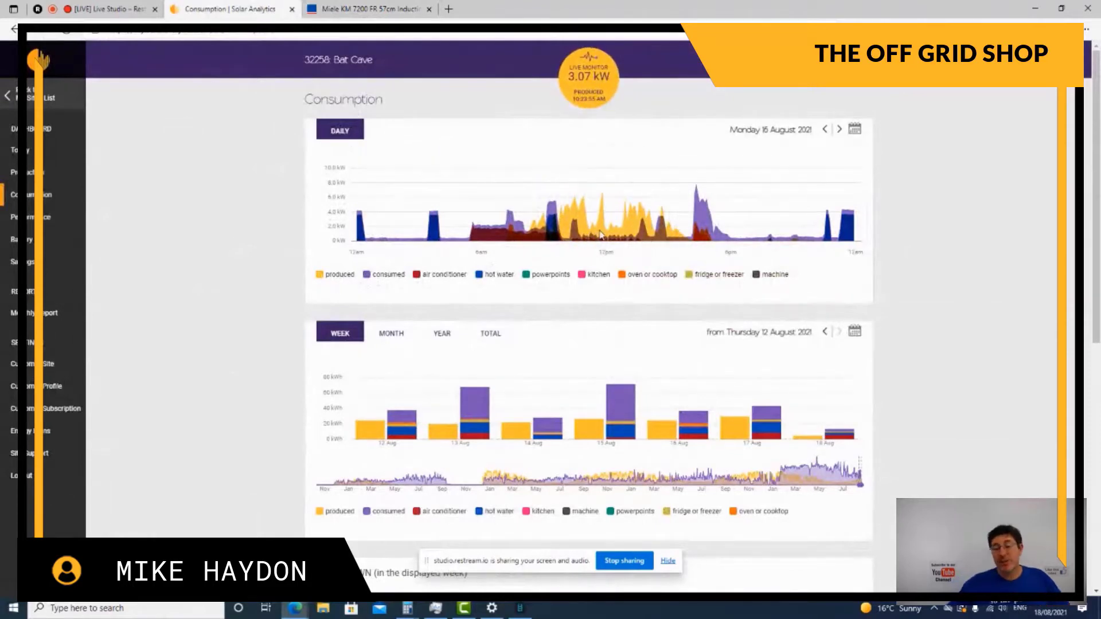
mouse_move(604, 235)
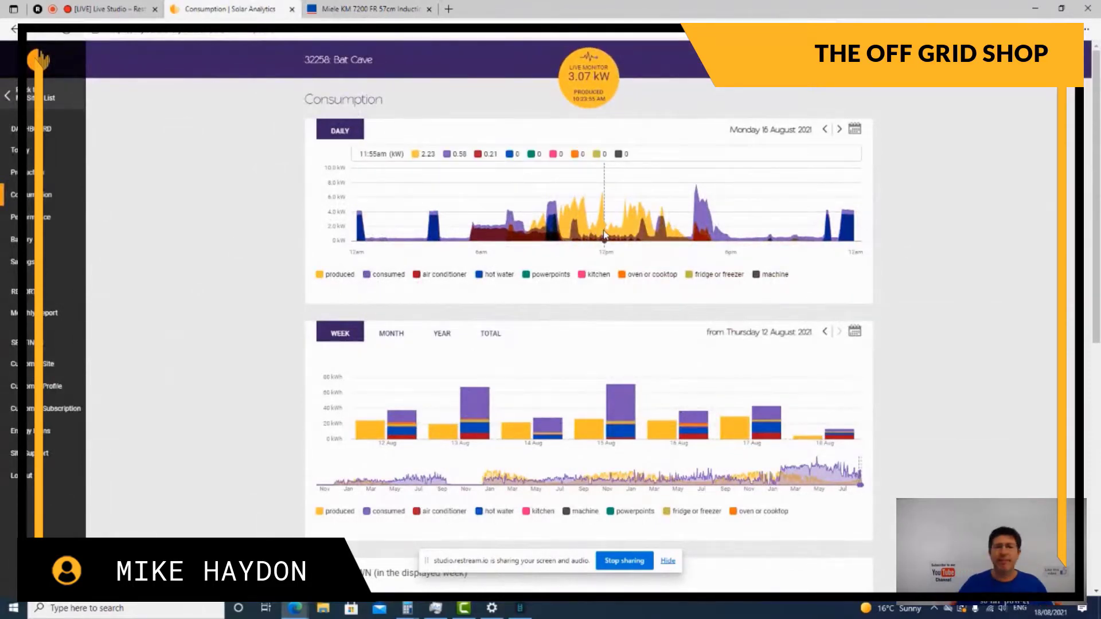